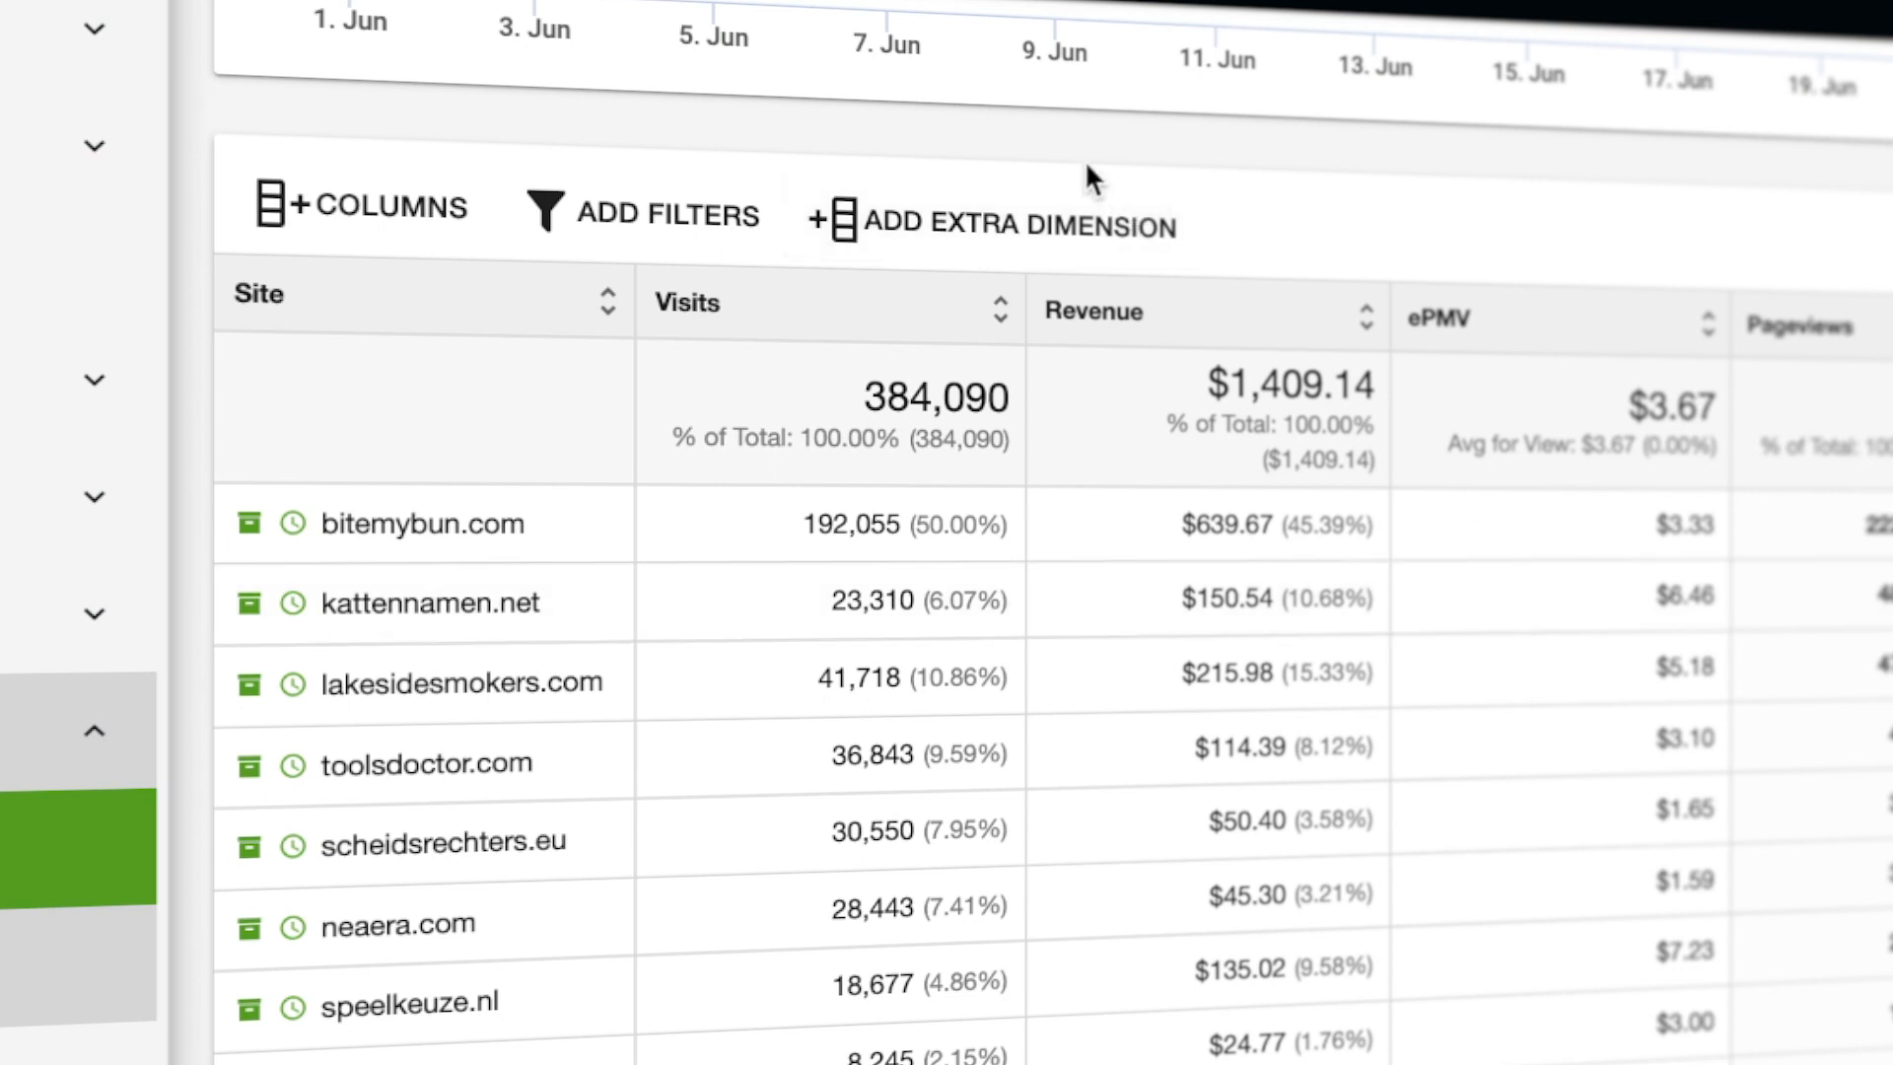
{"action": "mouse_move", "coordinate": [1067, 160]}
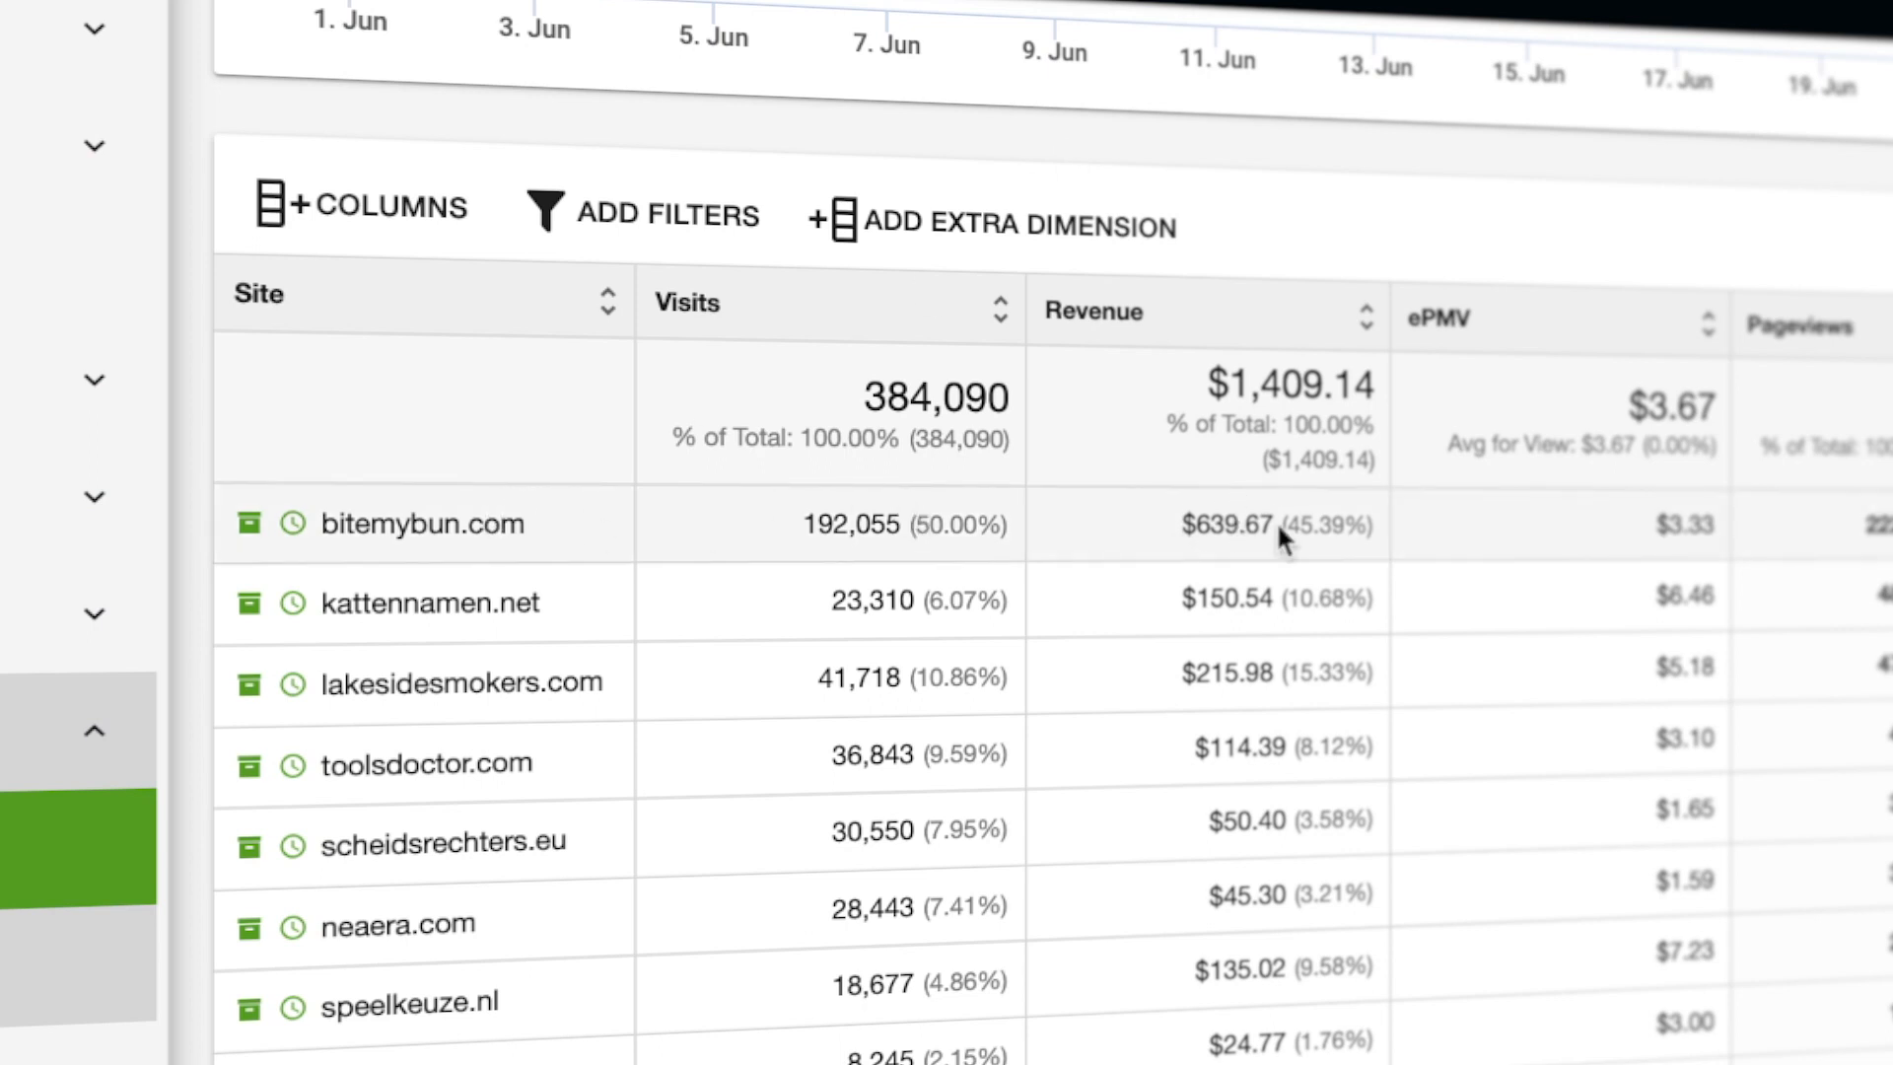
{"action": "mouse_move", "coordinate": [1108, 618]}
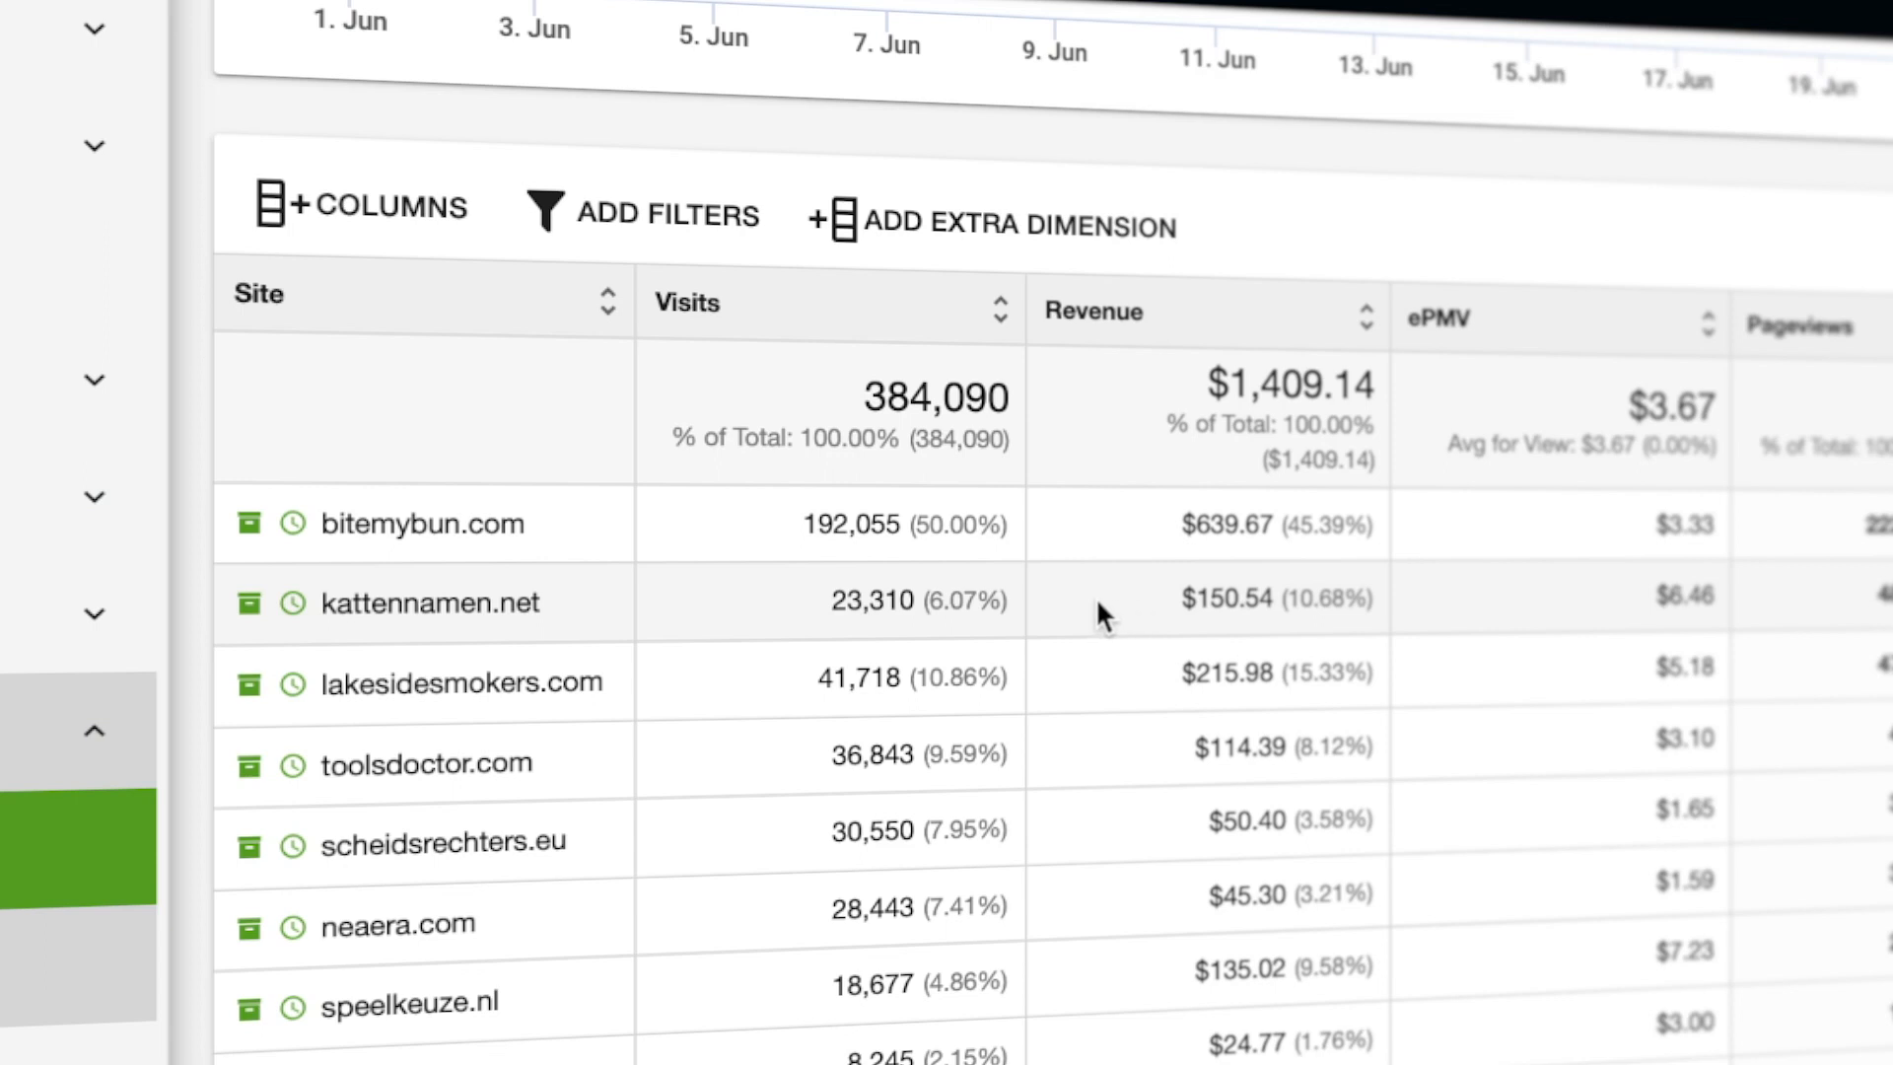
{"action": "mouse_move", "coordinate": [1108, 616]}
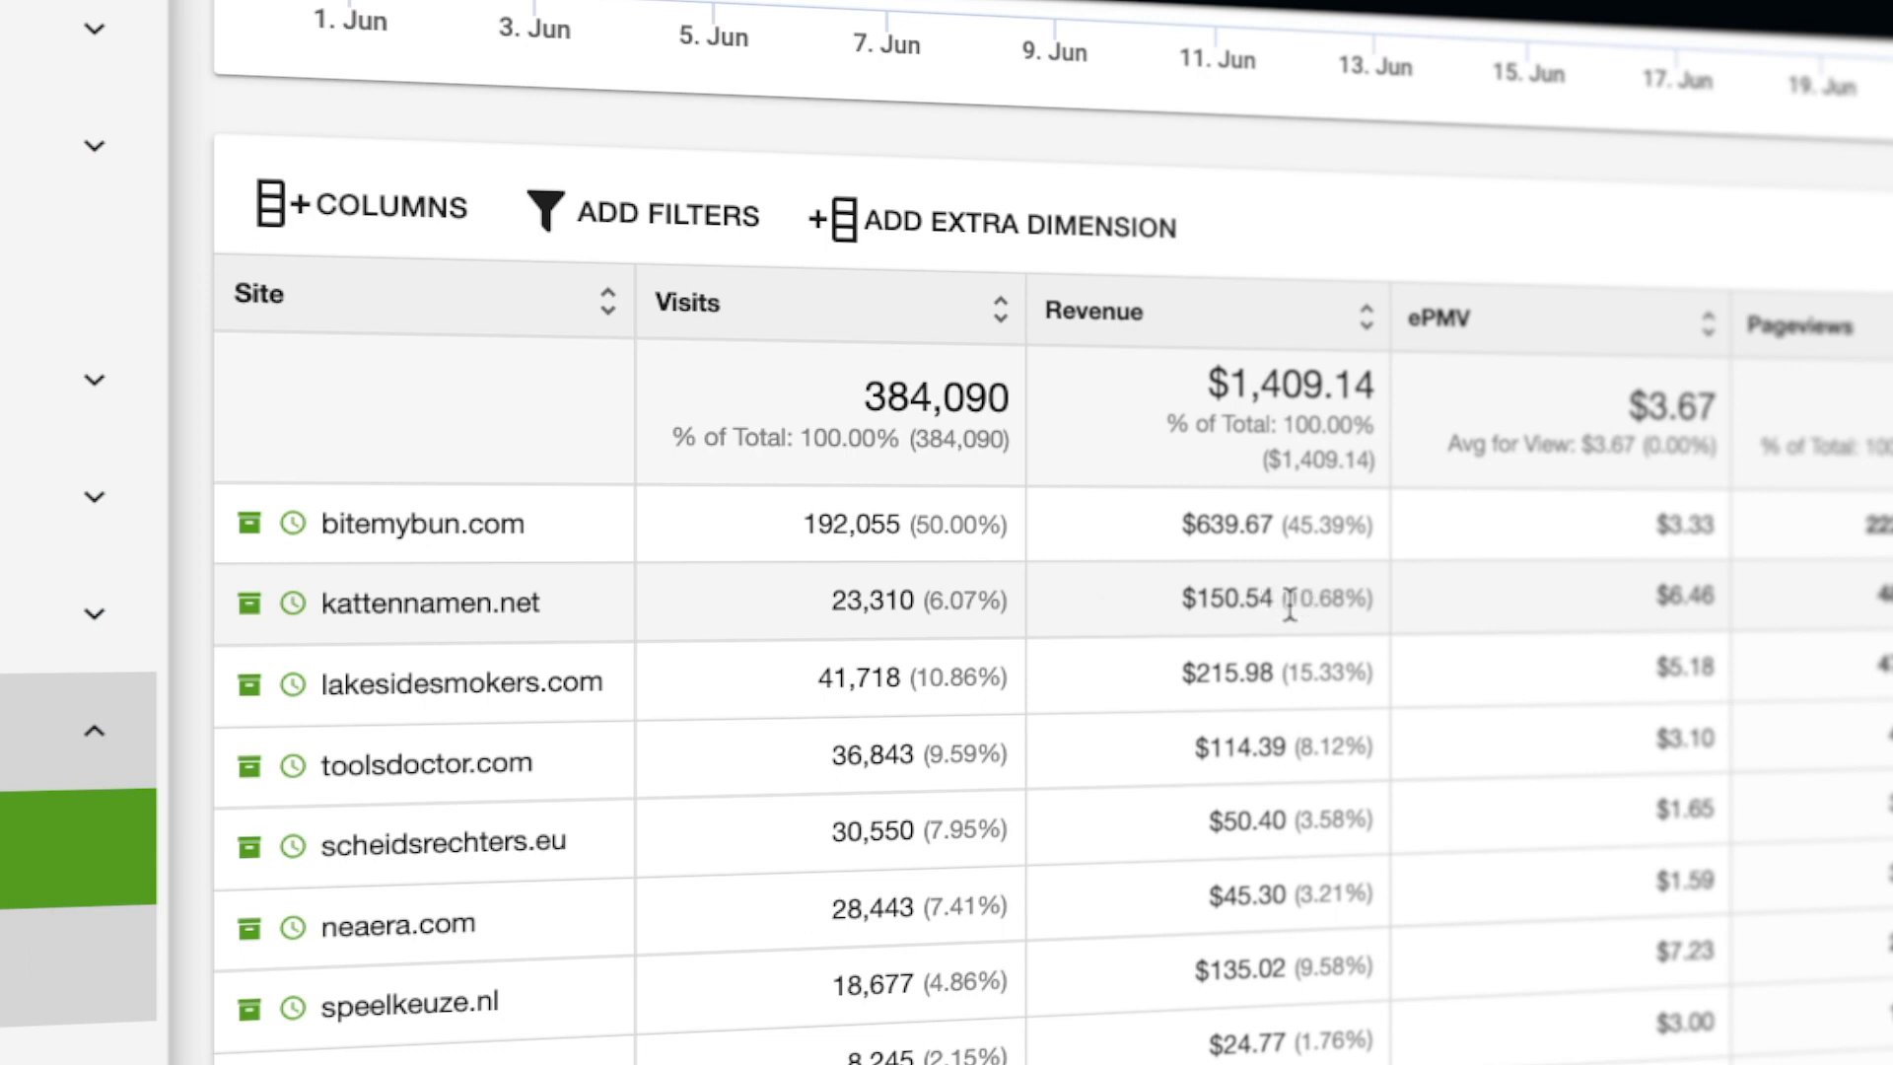
{"action": "mouse_move", "coordinate": [1134, 686]}
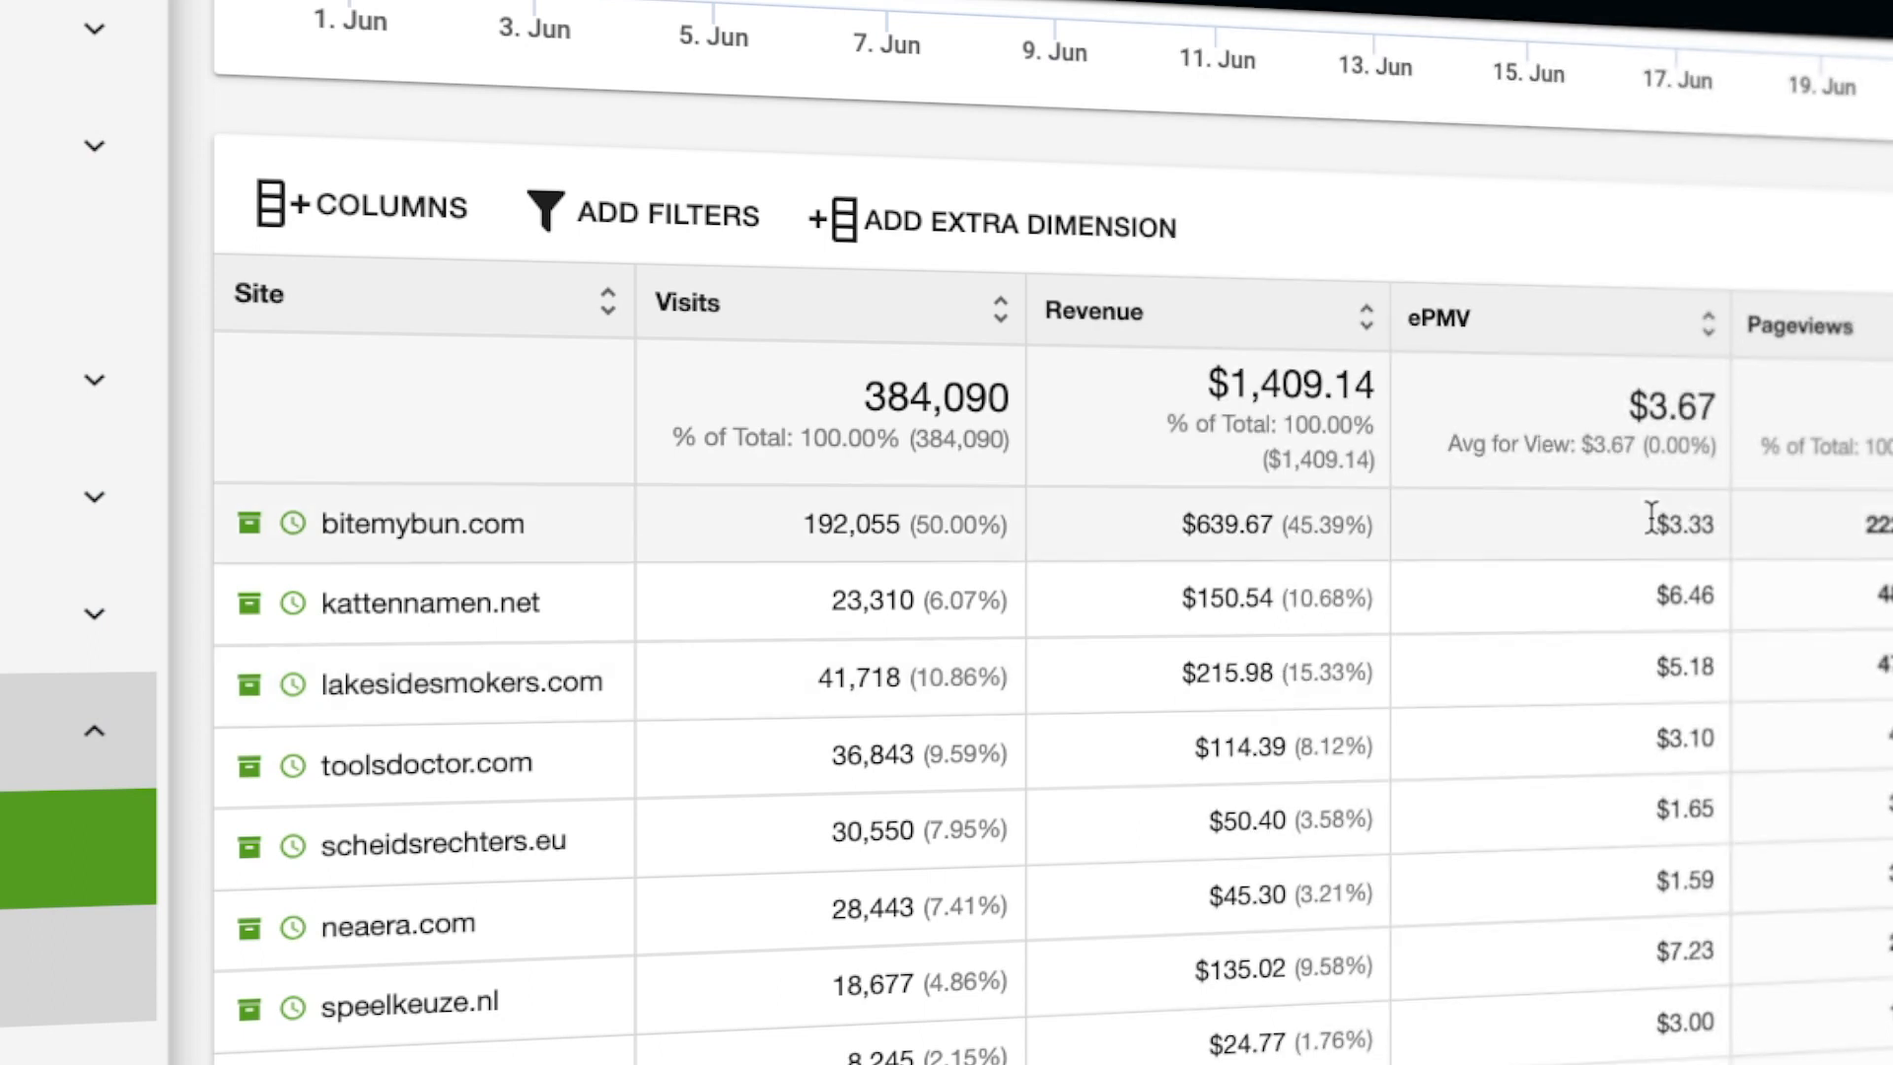
{"action": "mouse_move", "coordinate": [1651, 538]}
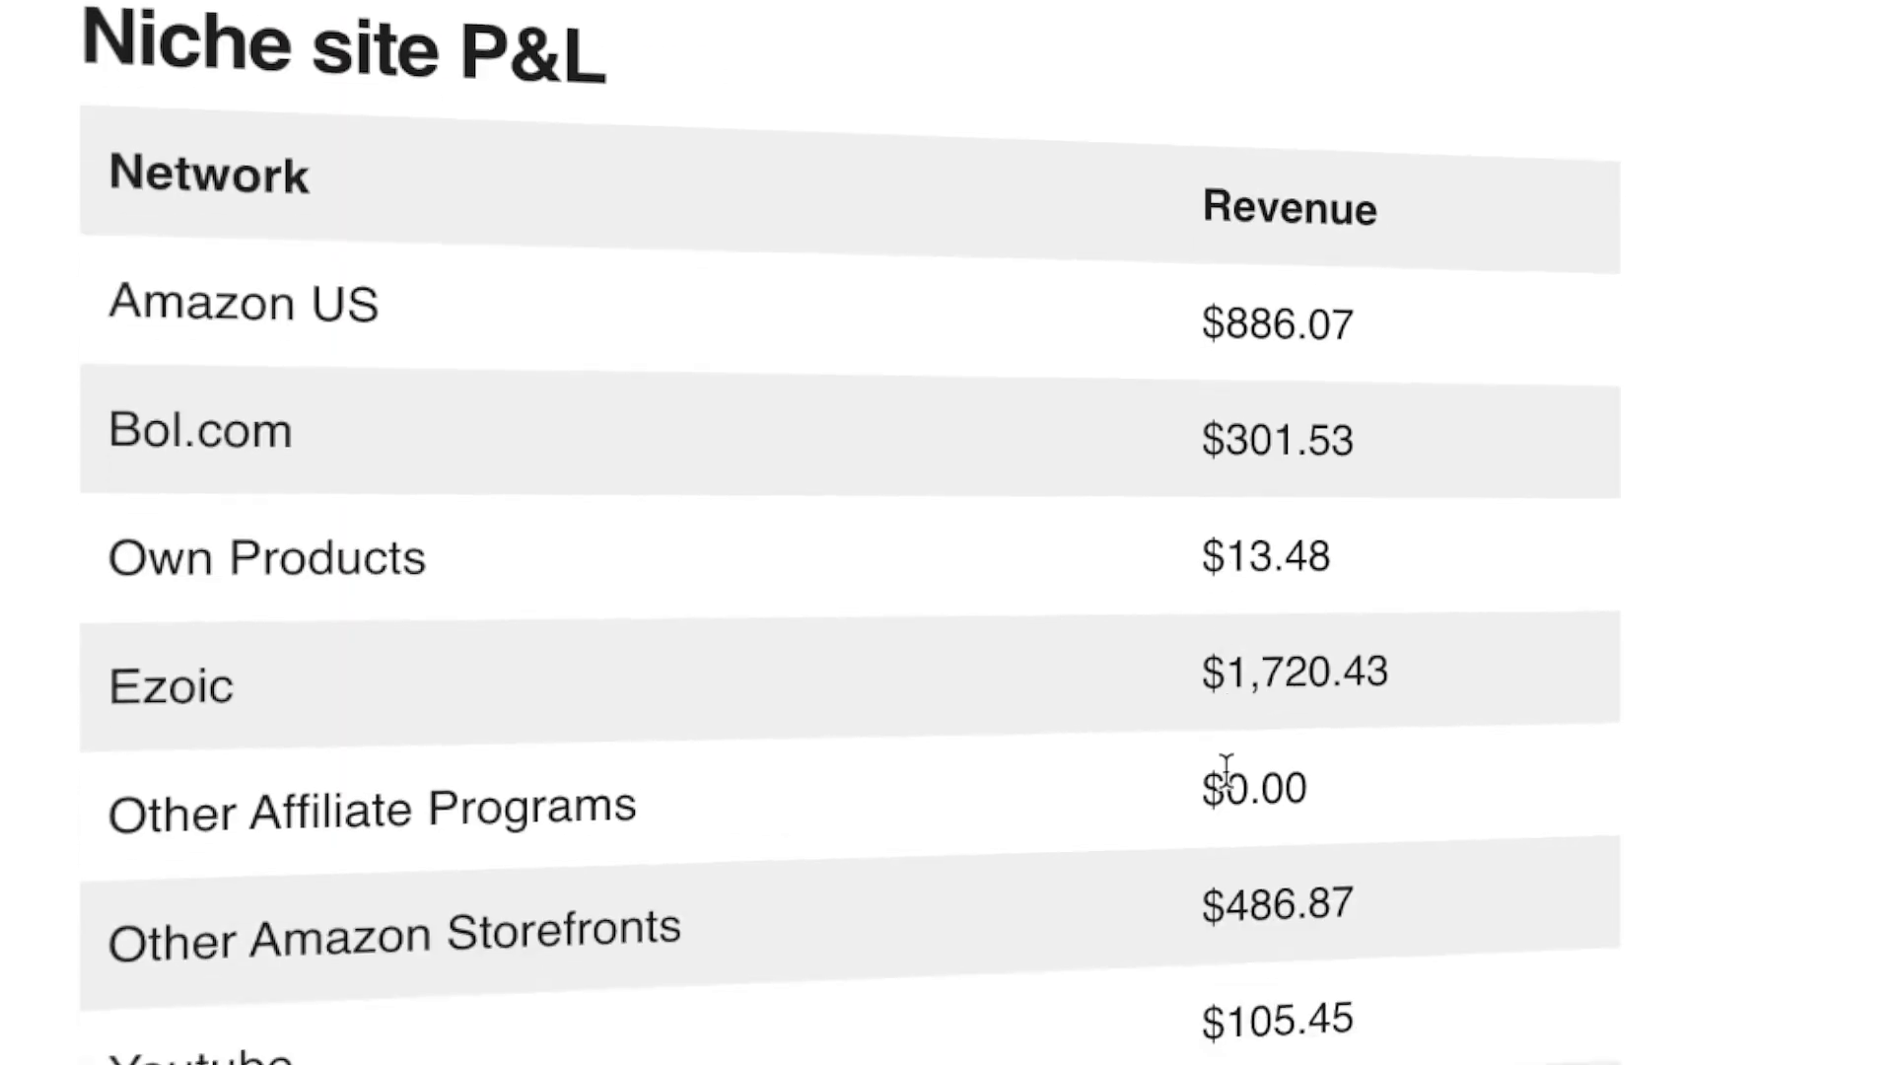
- Scroll the income report down to the P&L Profit row ($1,426.12)
{"action": "scroll", "scroll_direction": "down", "scroll_amount": 3}
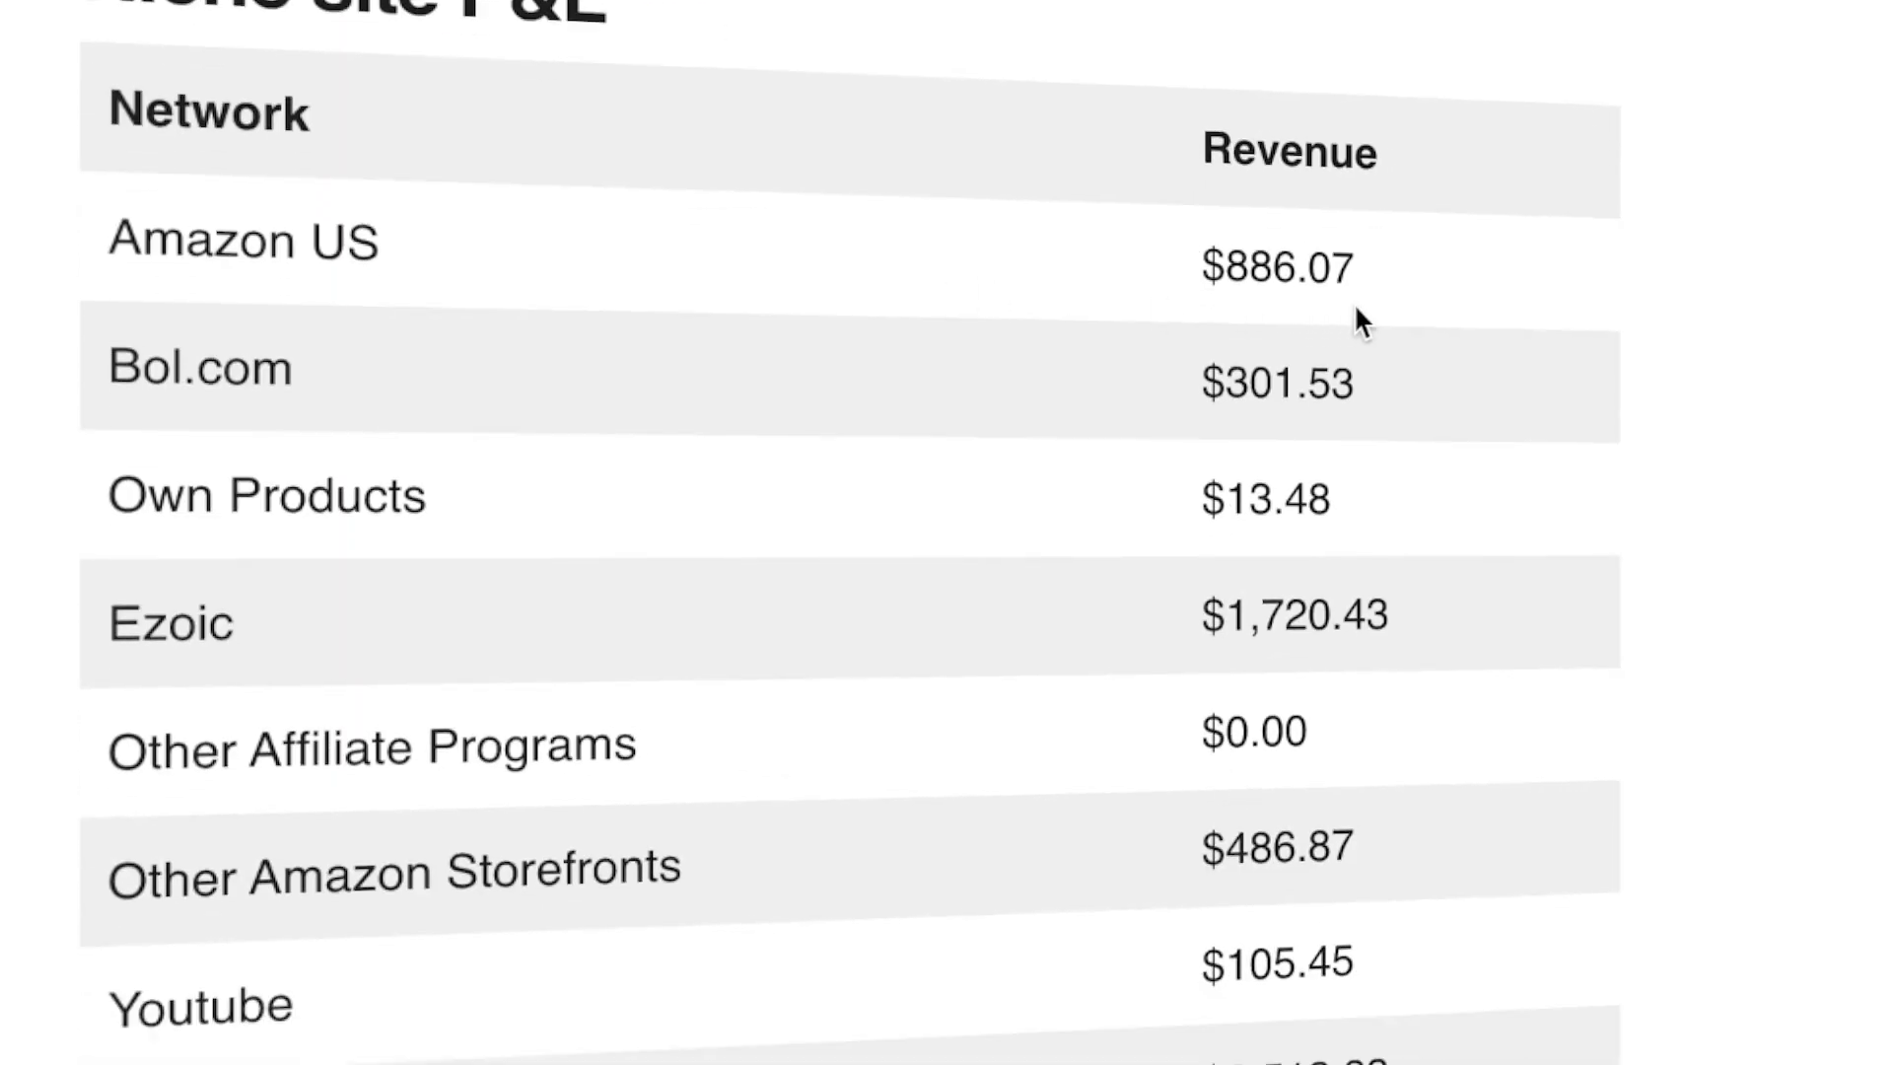
{"action": "mouse_move", "coordinate": [1430, 308]}
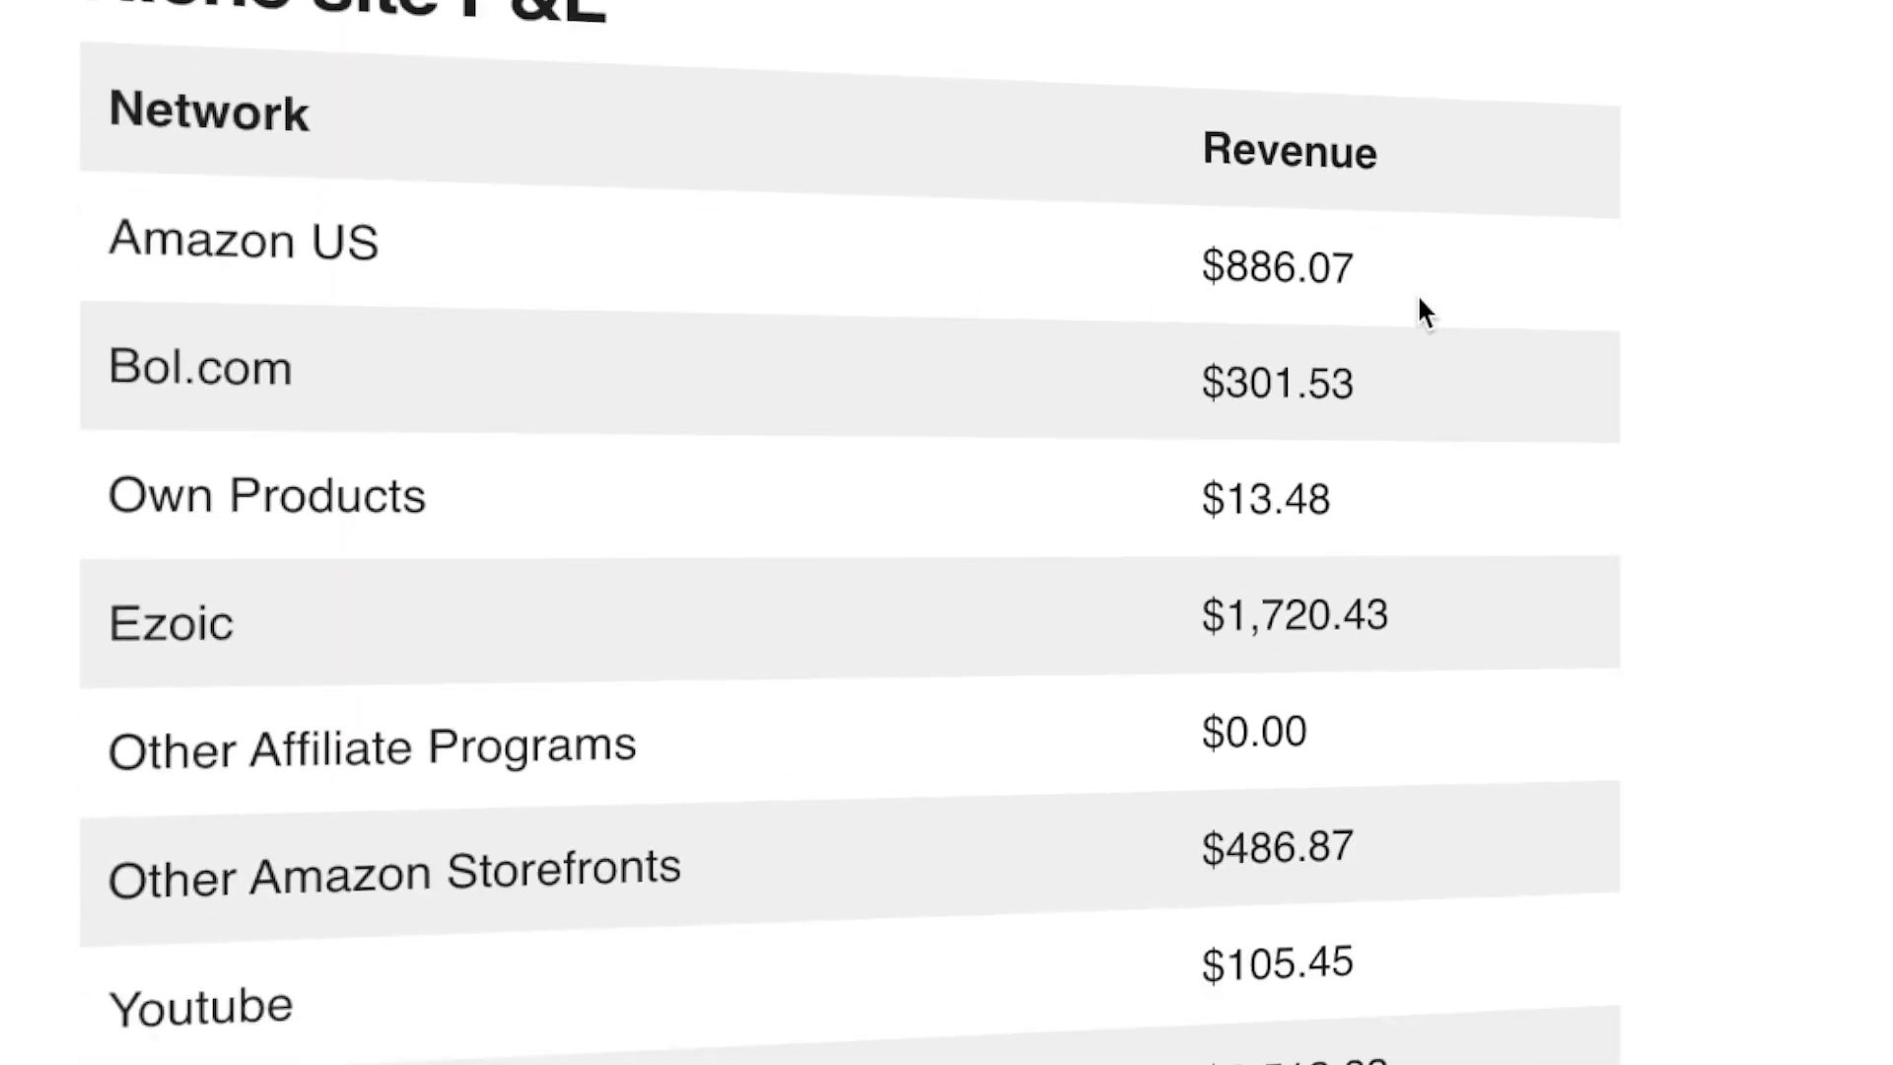
{"action": "mouse_move", "coordinate": [1366, 419]}
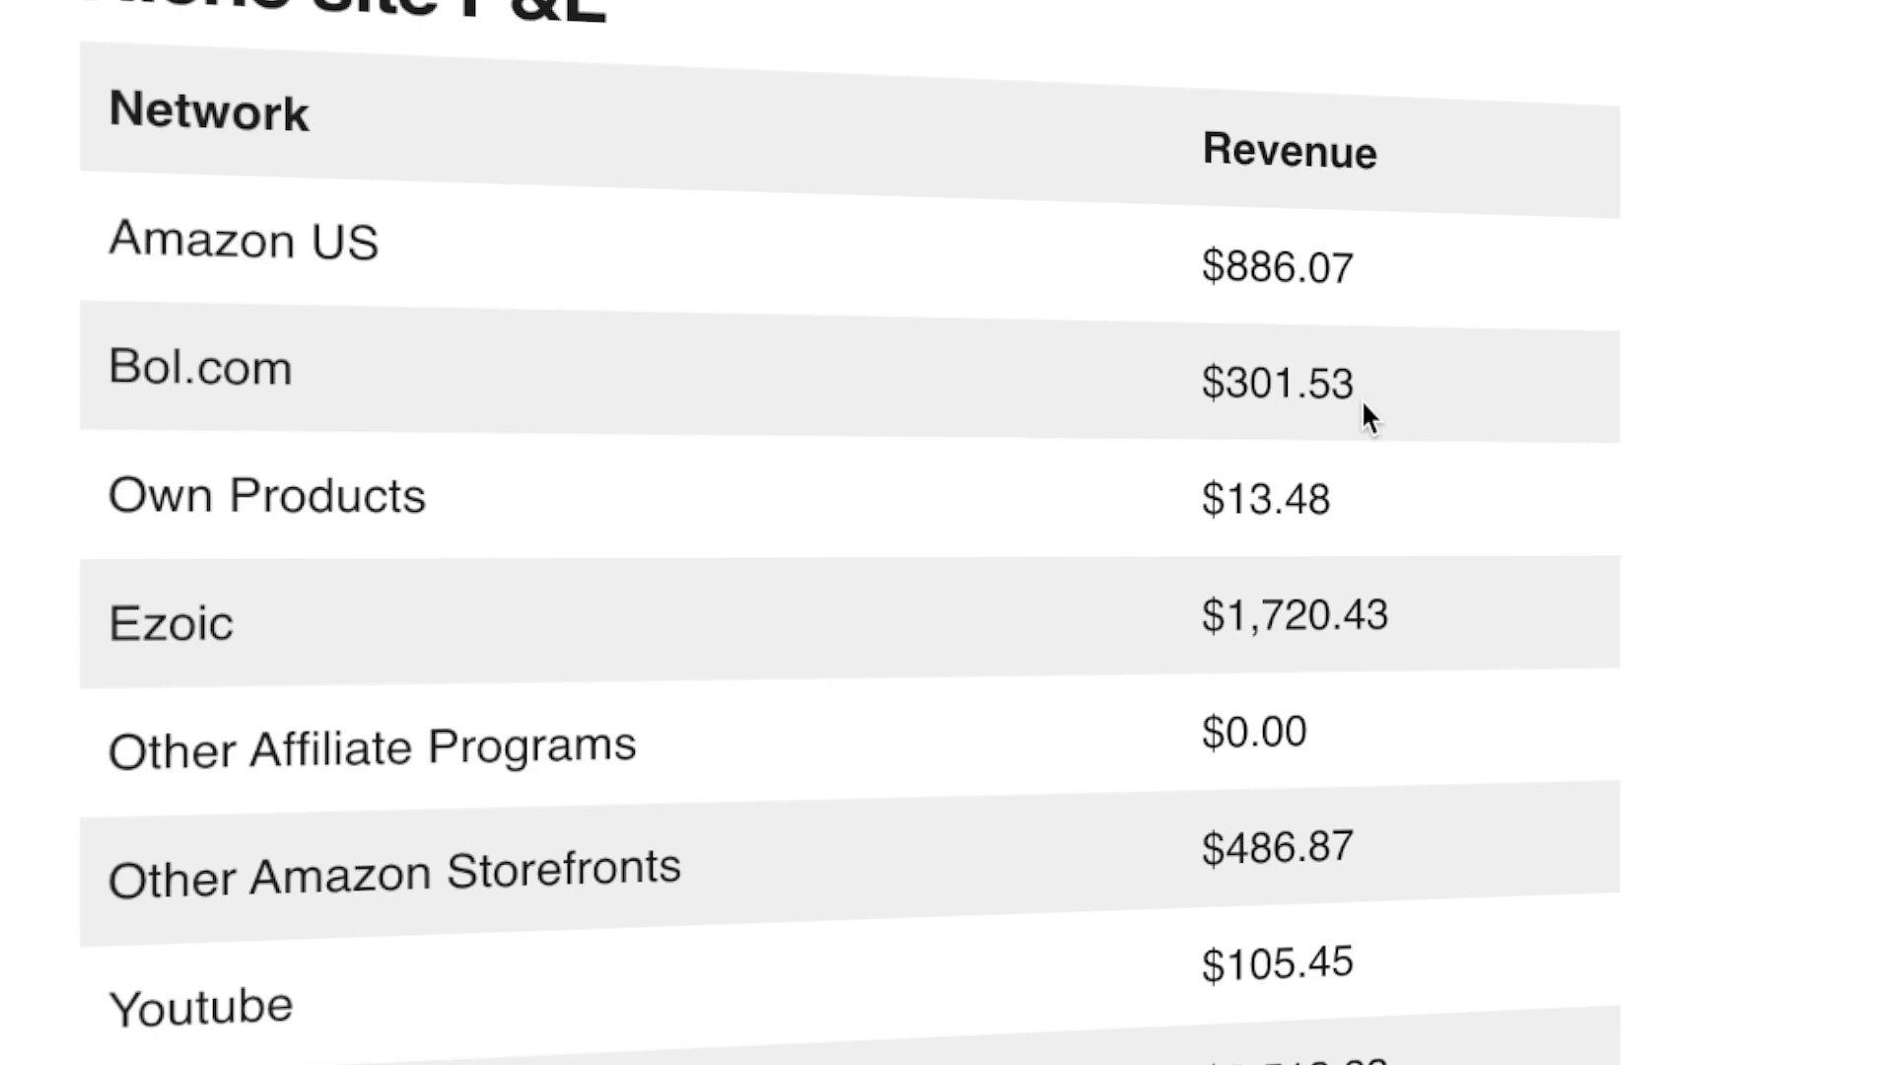
{"action": "scroll", "scroll_direction": "down", "scroll_amount": 3}
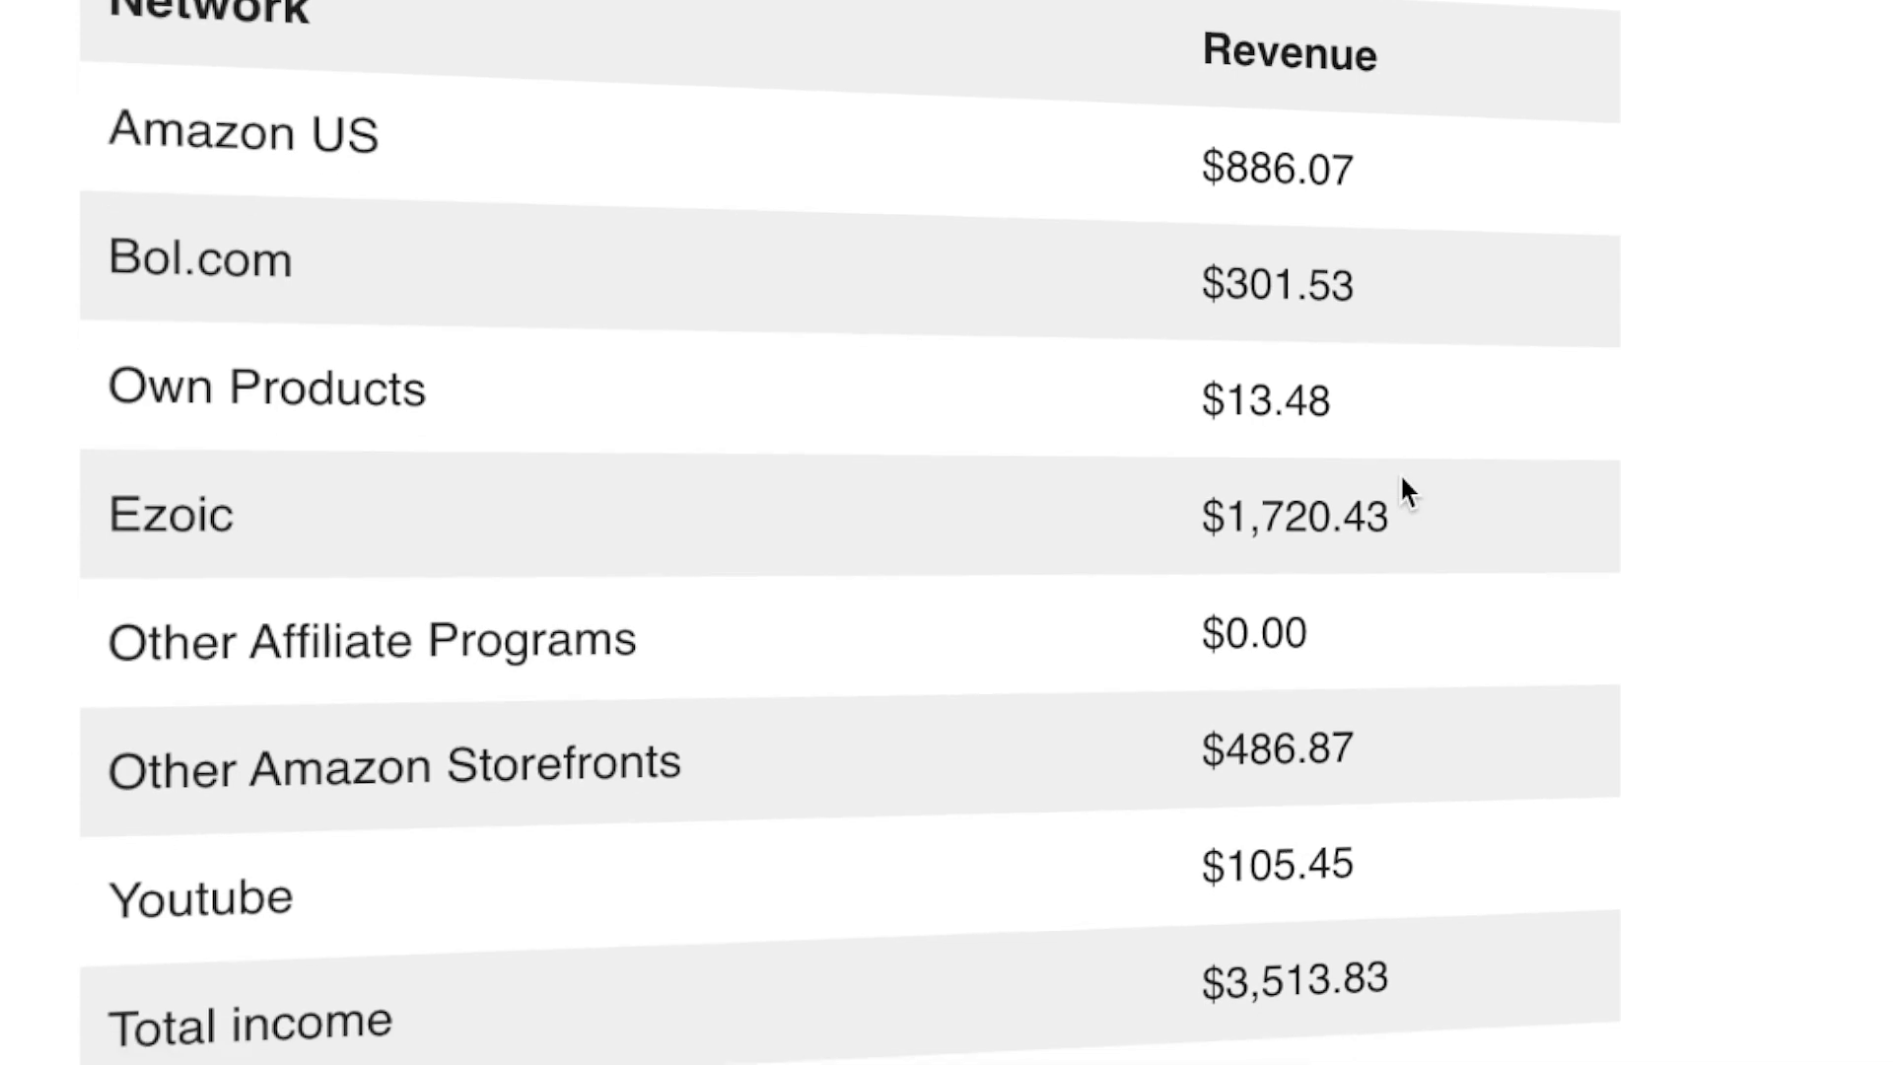
{"action": "scroll", "scroll_direction": "down", "scroll_amount": 3}
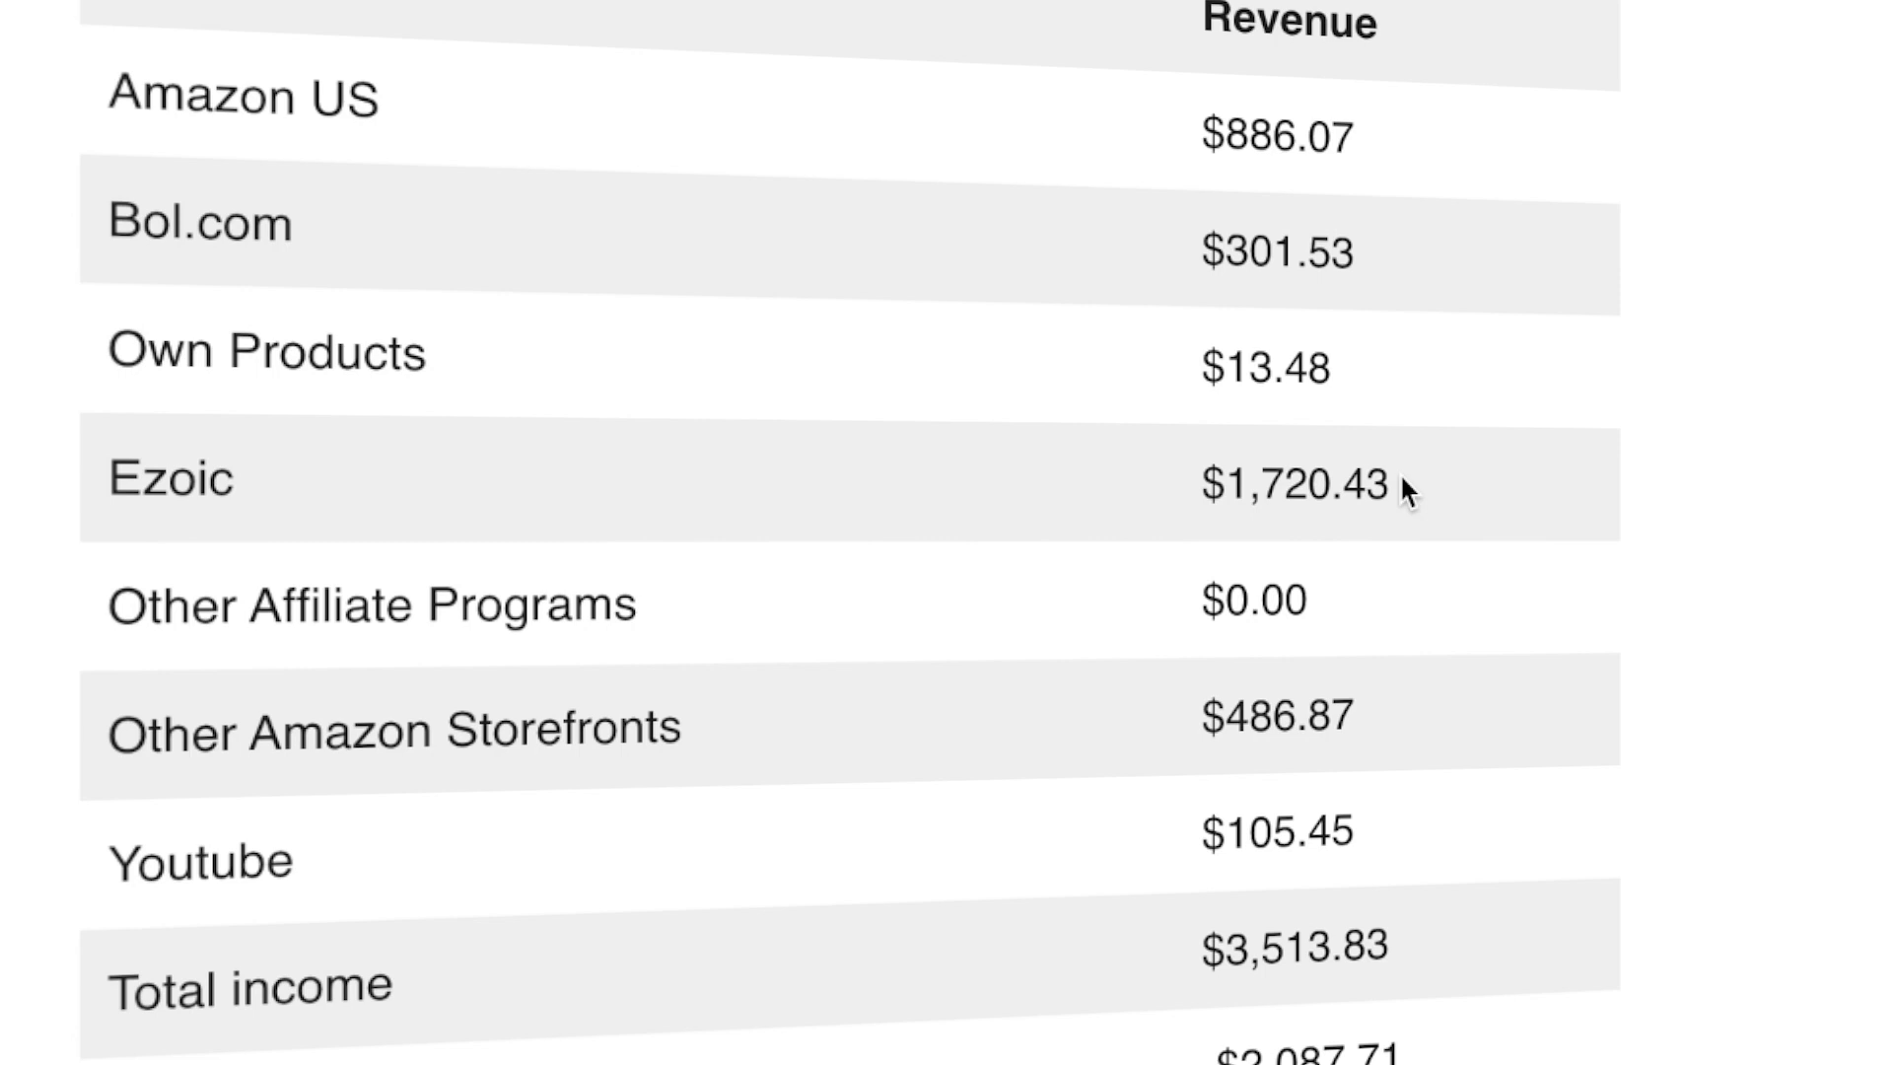
{"action": "scroll", "scroll_direction": "down", "scroll_amount": 3}
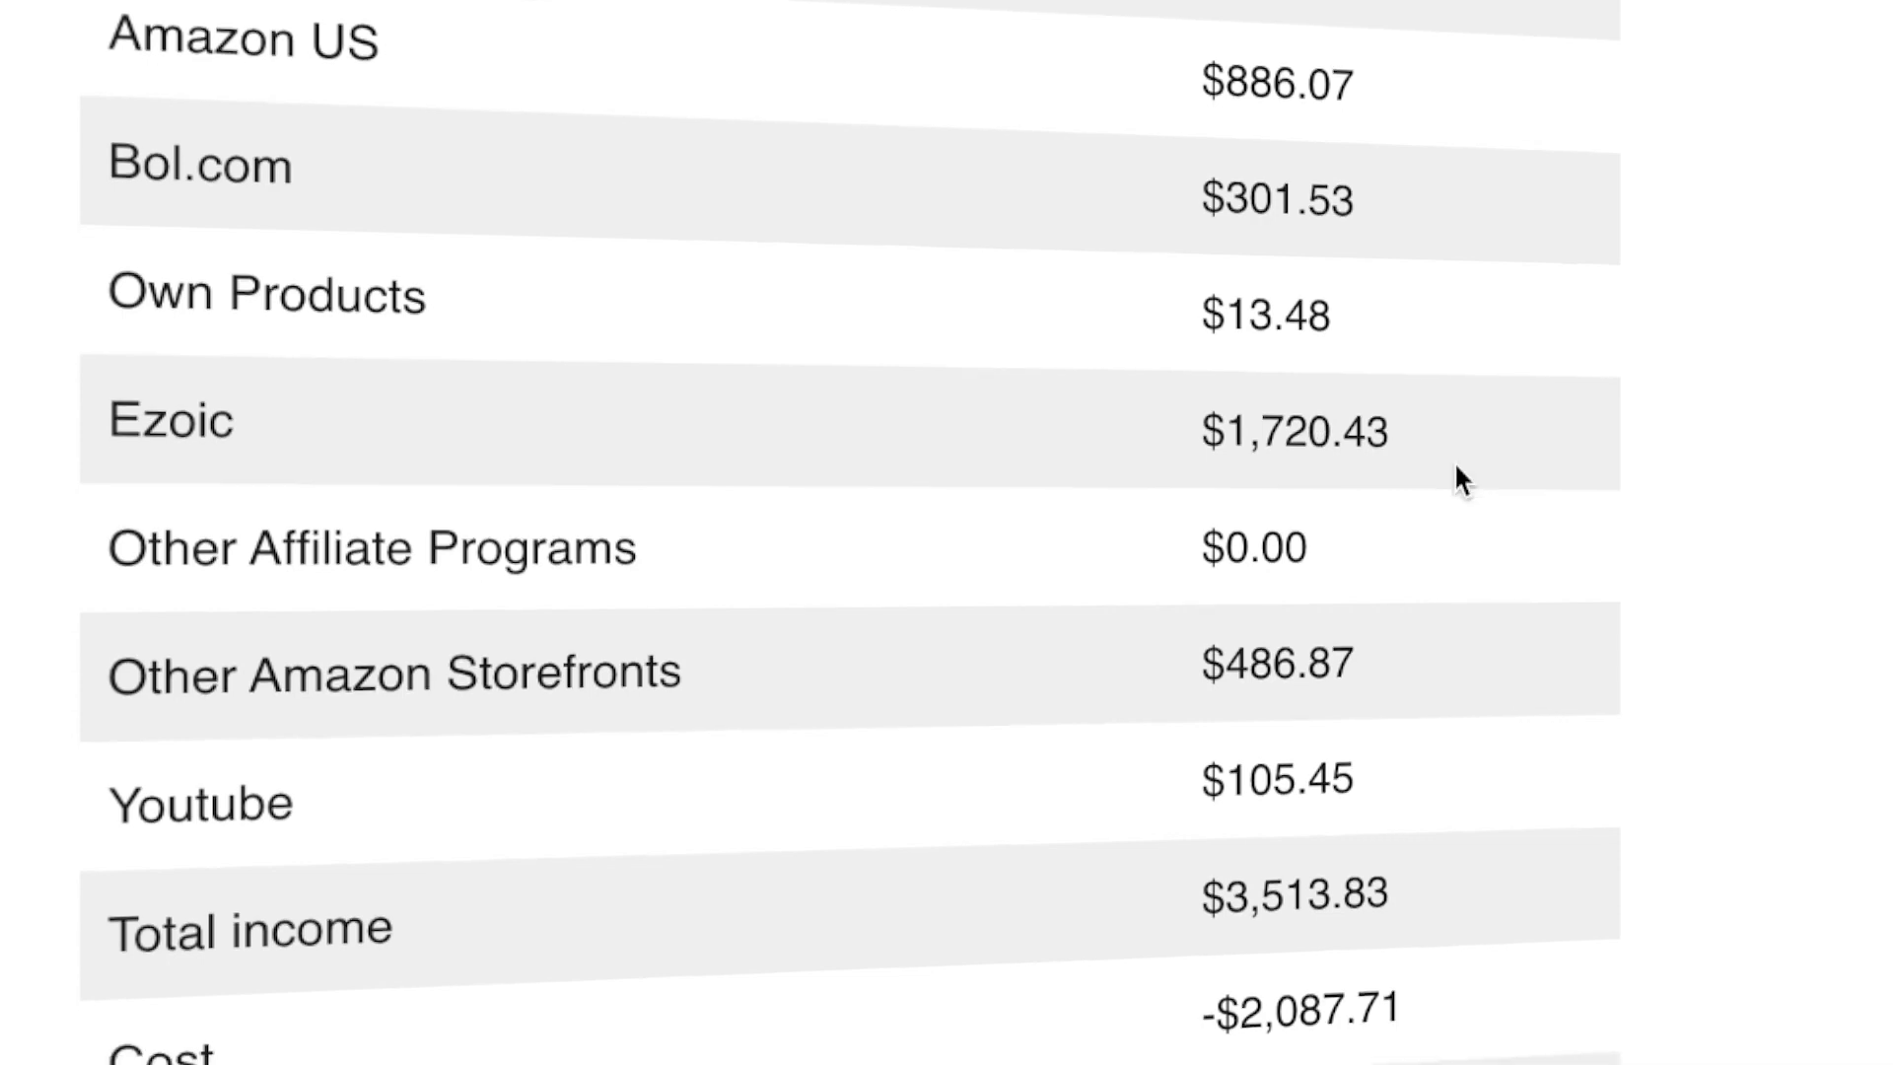
{"action": "scroll", "scroll_direction": "down", "scroll_amount": 3}
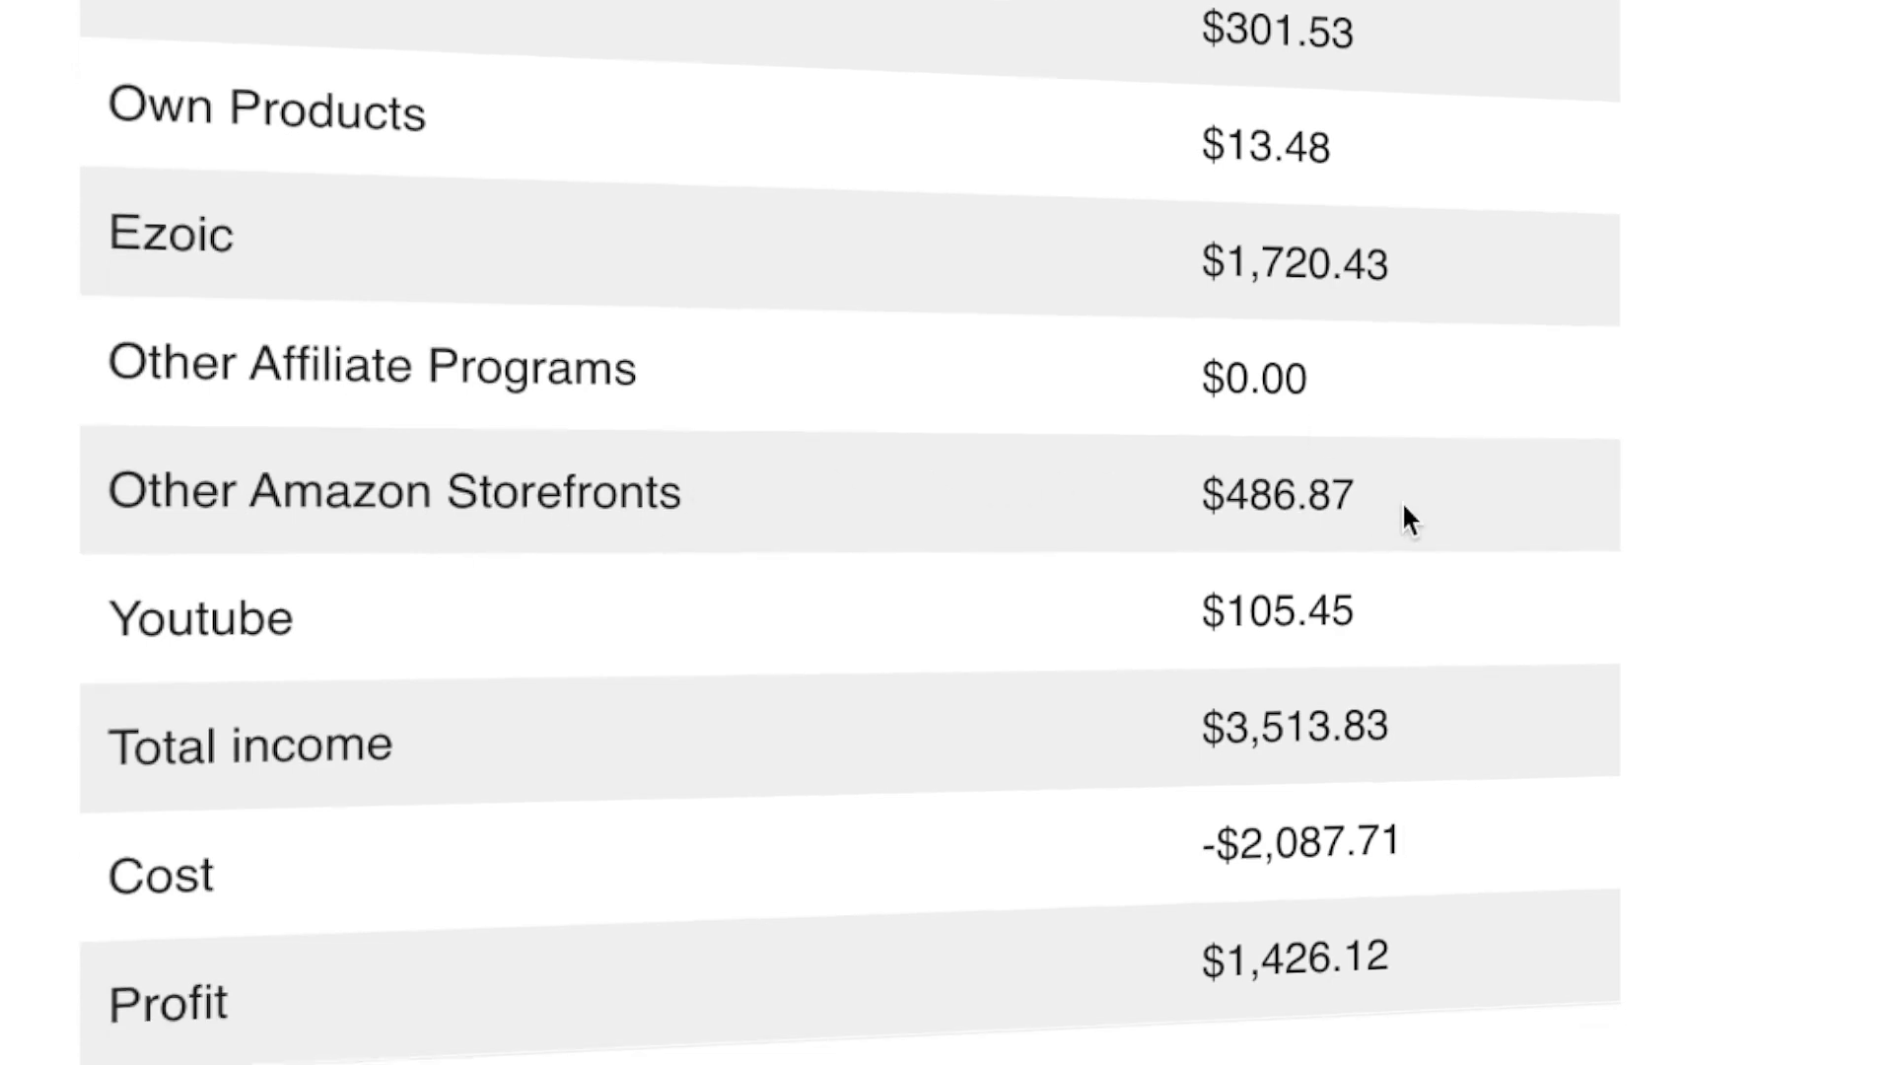
{"action": "mouse_move", "coordinate": [1370, 501]}
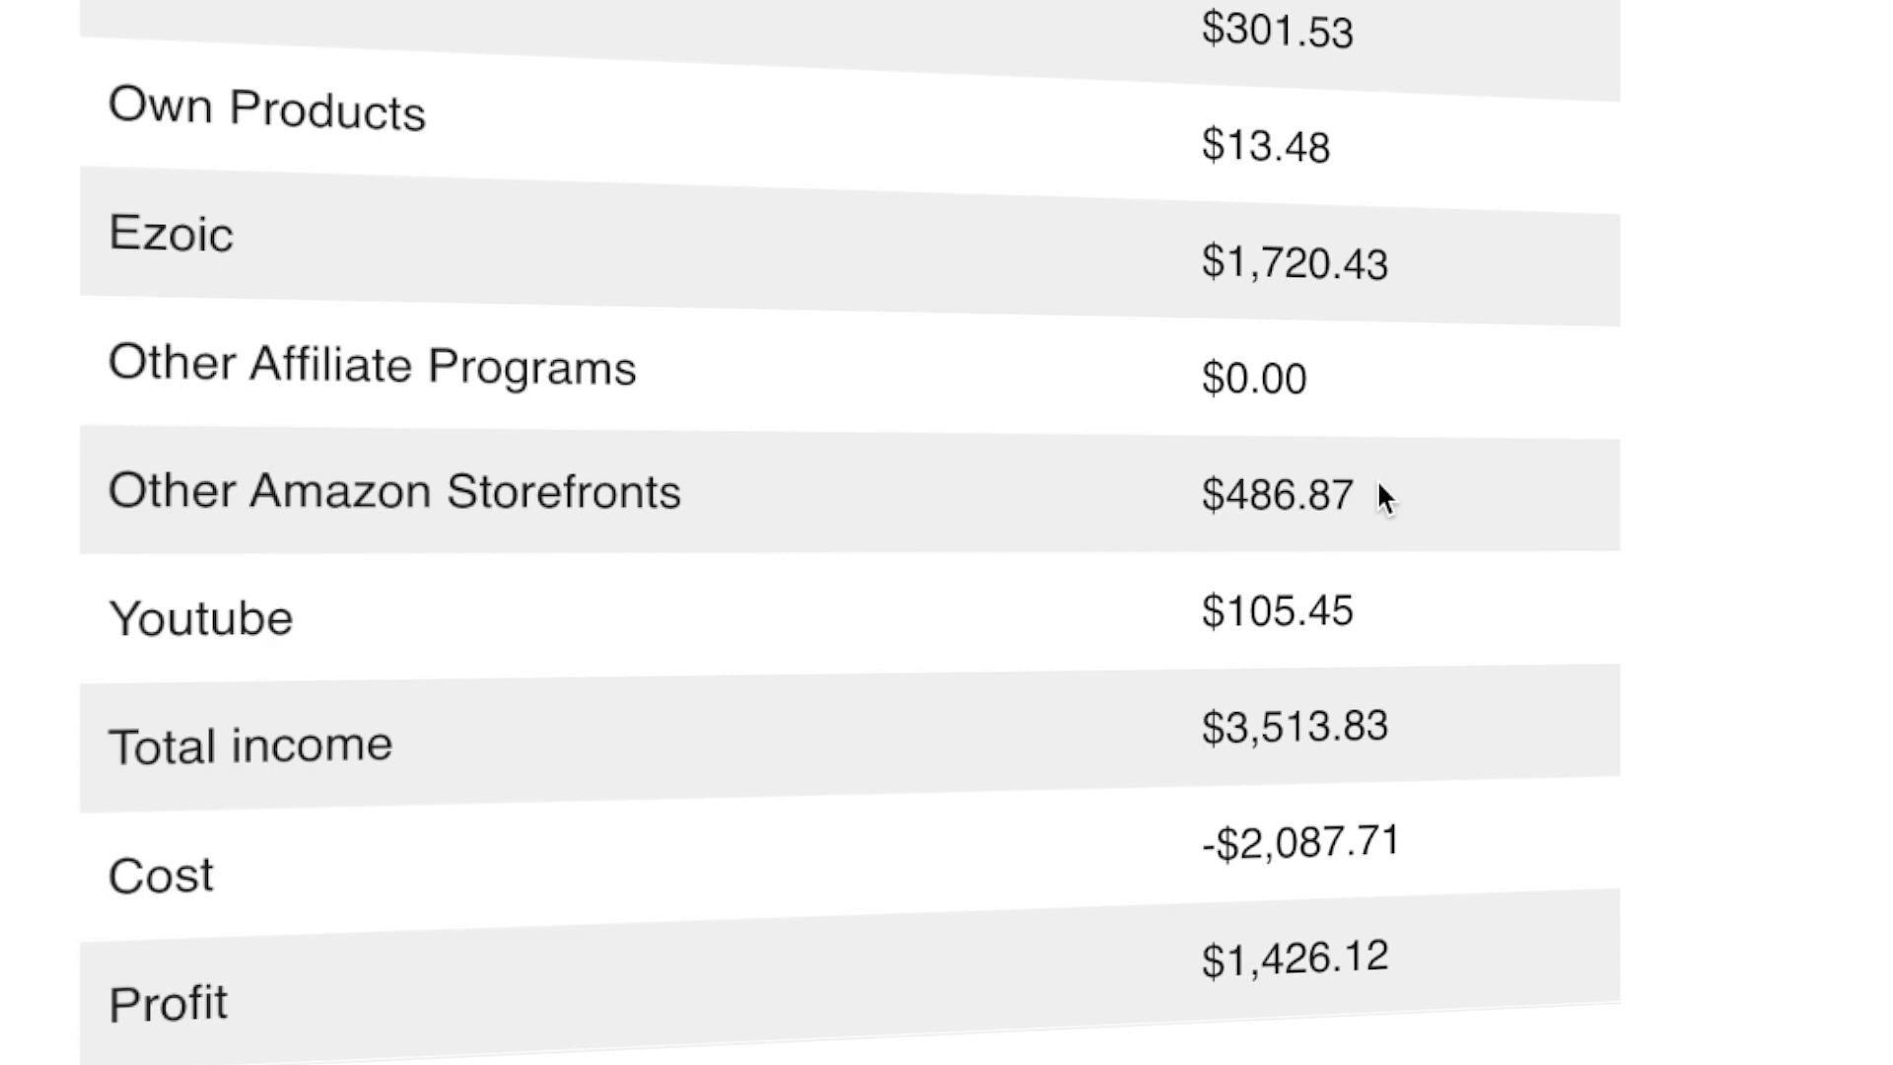
{"action": "scroll", "scroll_direction": "down", "scroll_amount": 3}
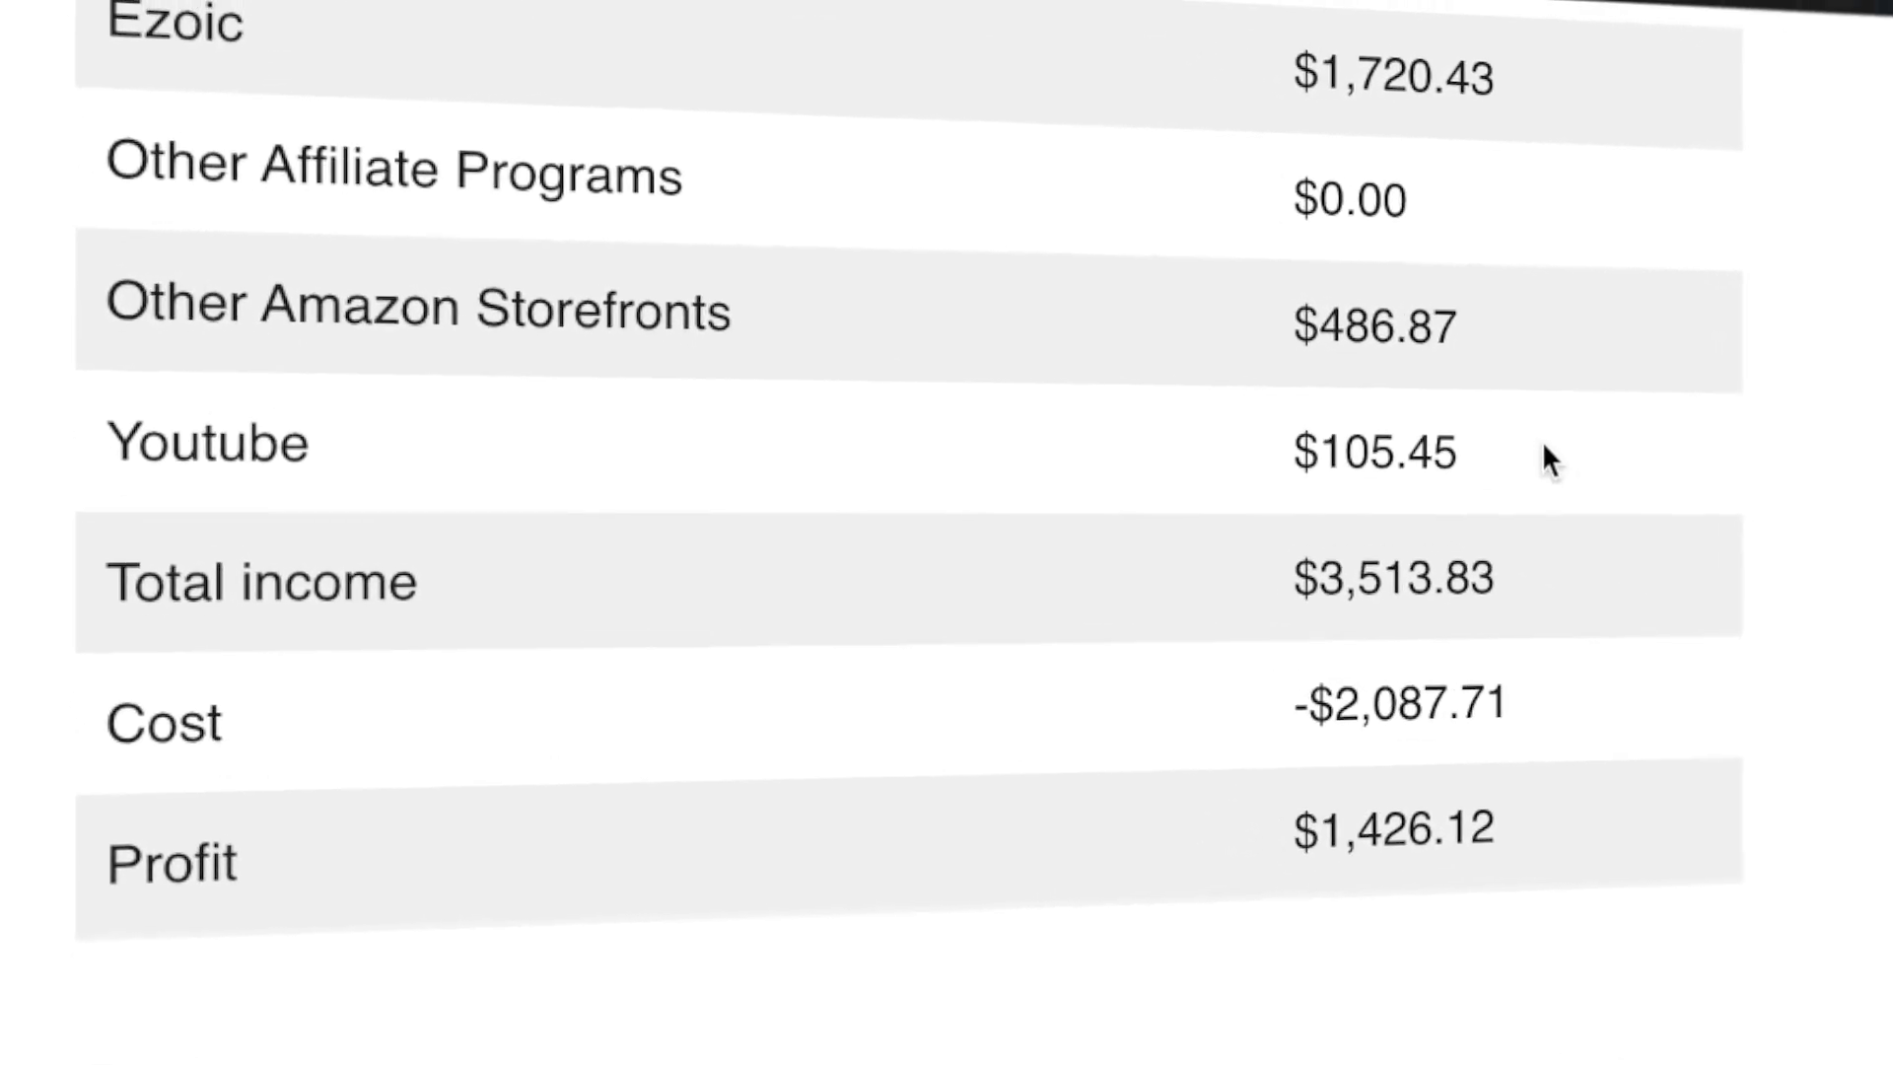
{"action": "scroll", "scroll_direction": "down", "scroll_amount": 3}
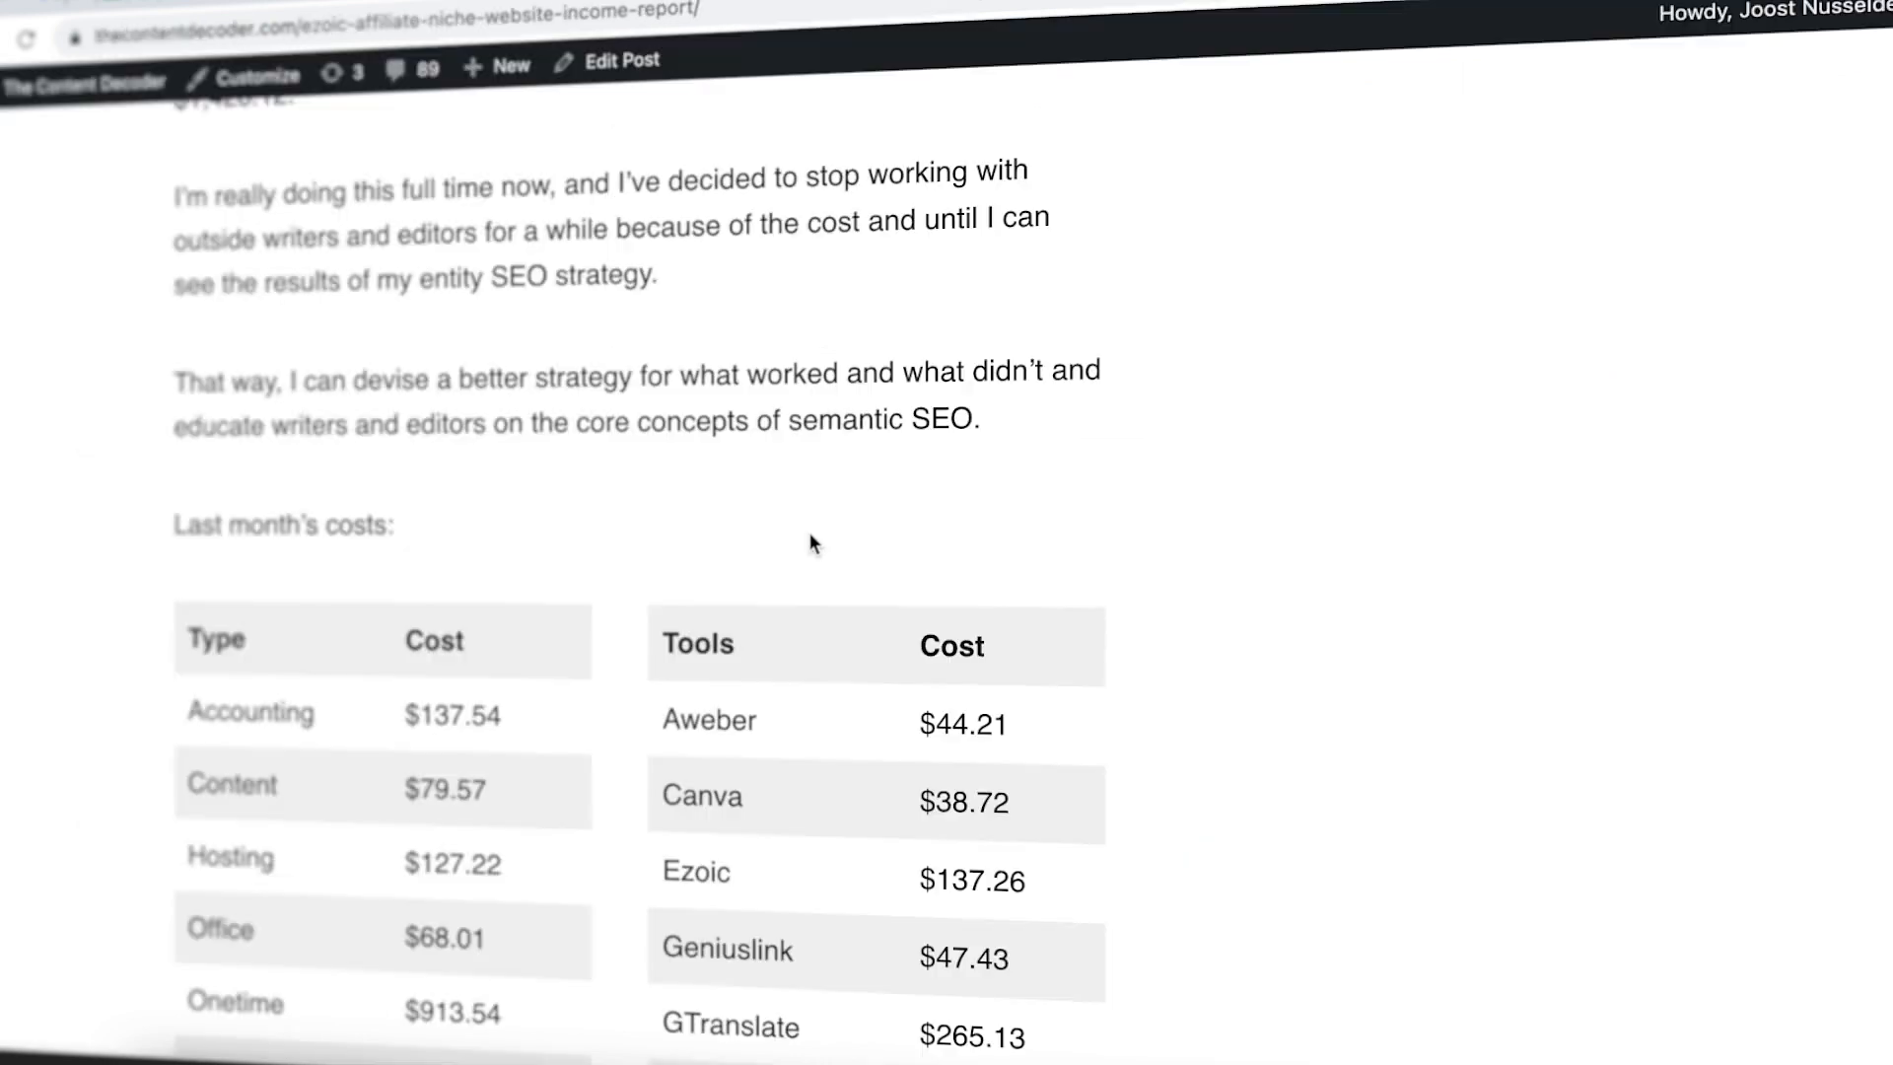
{"action": "scroll", "scroll_direction": "down", "scroll_amount": 3}
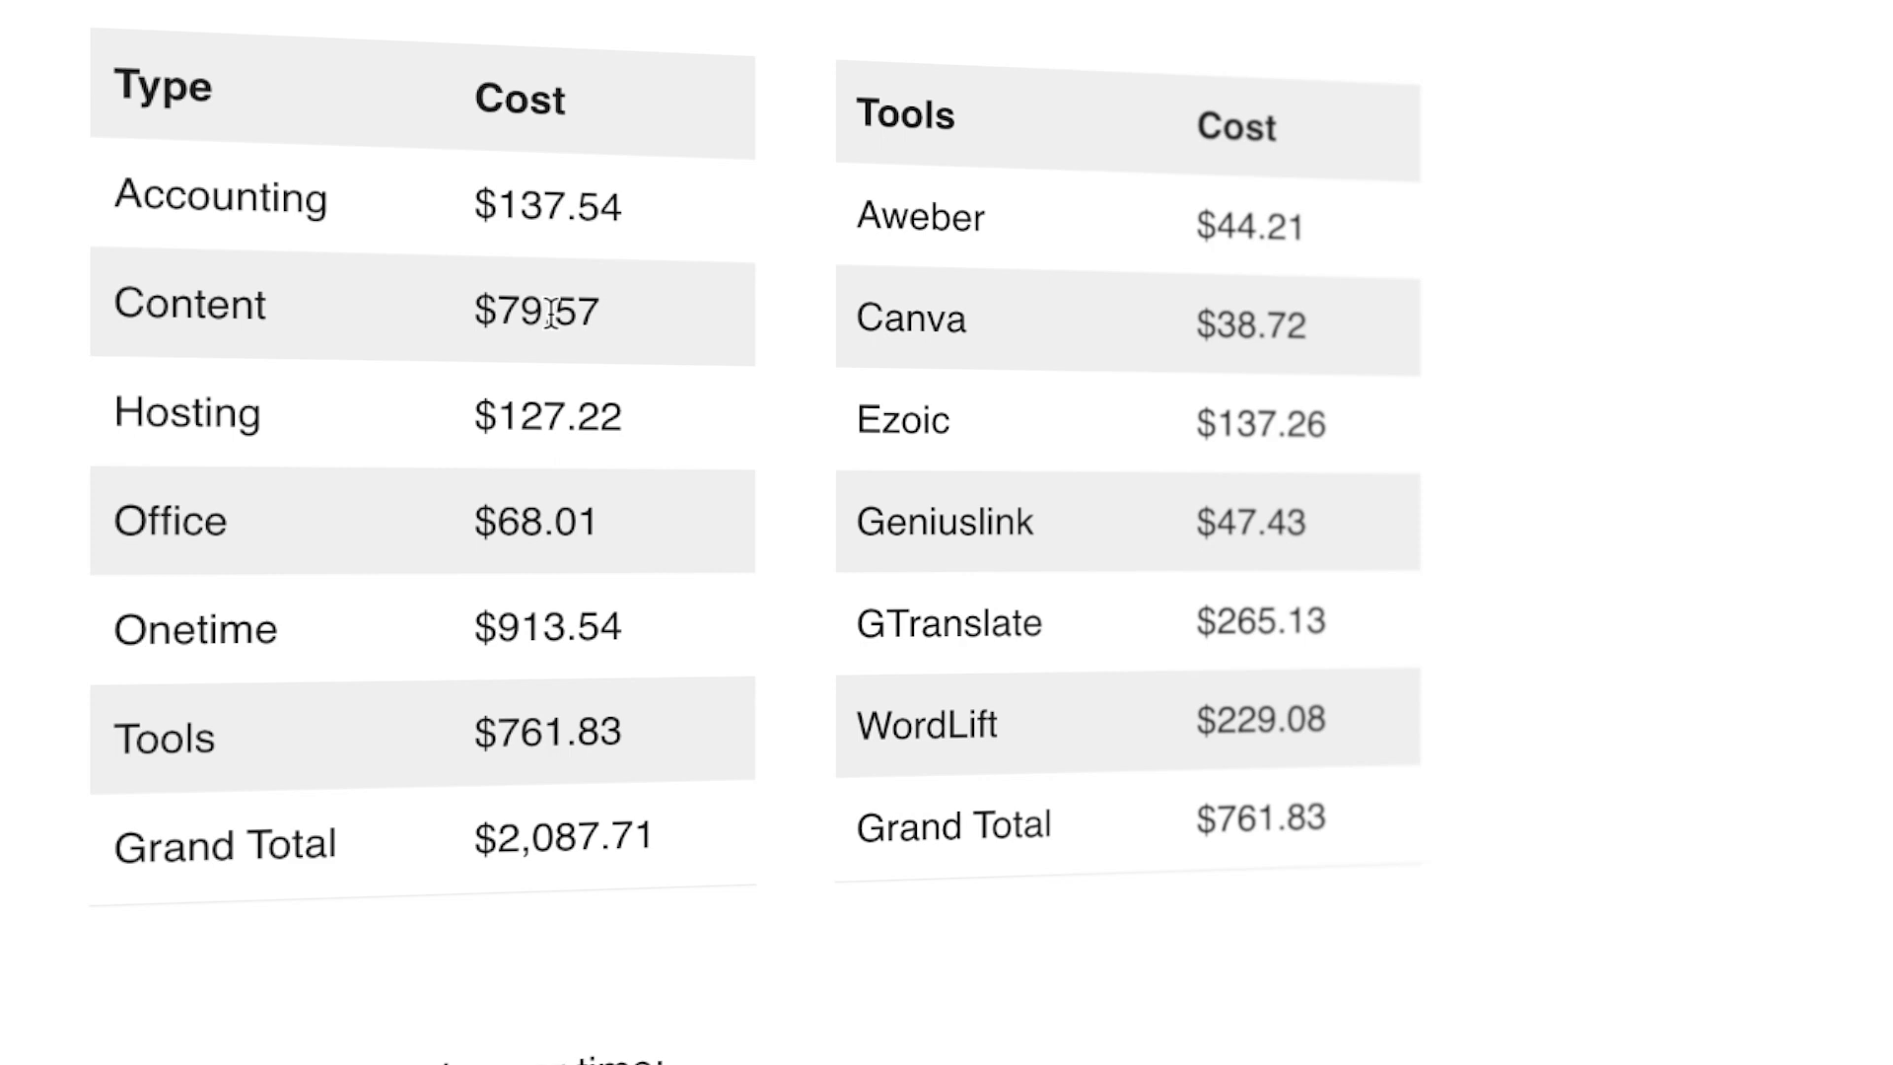
{"action": "double_click", "coordinate": [534, 312]}
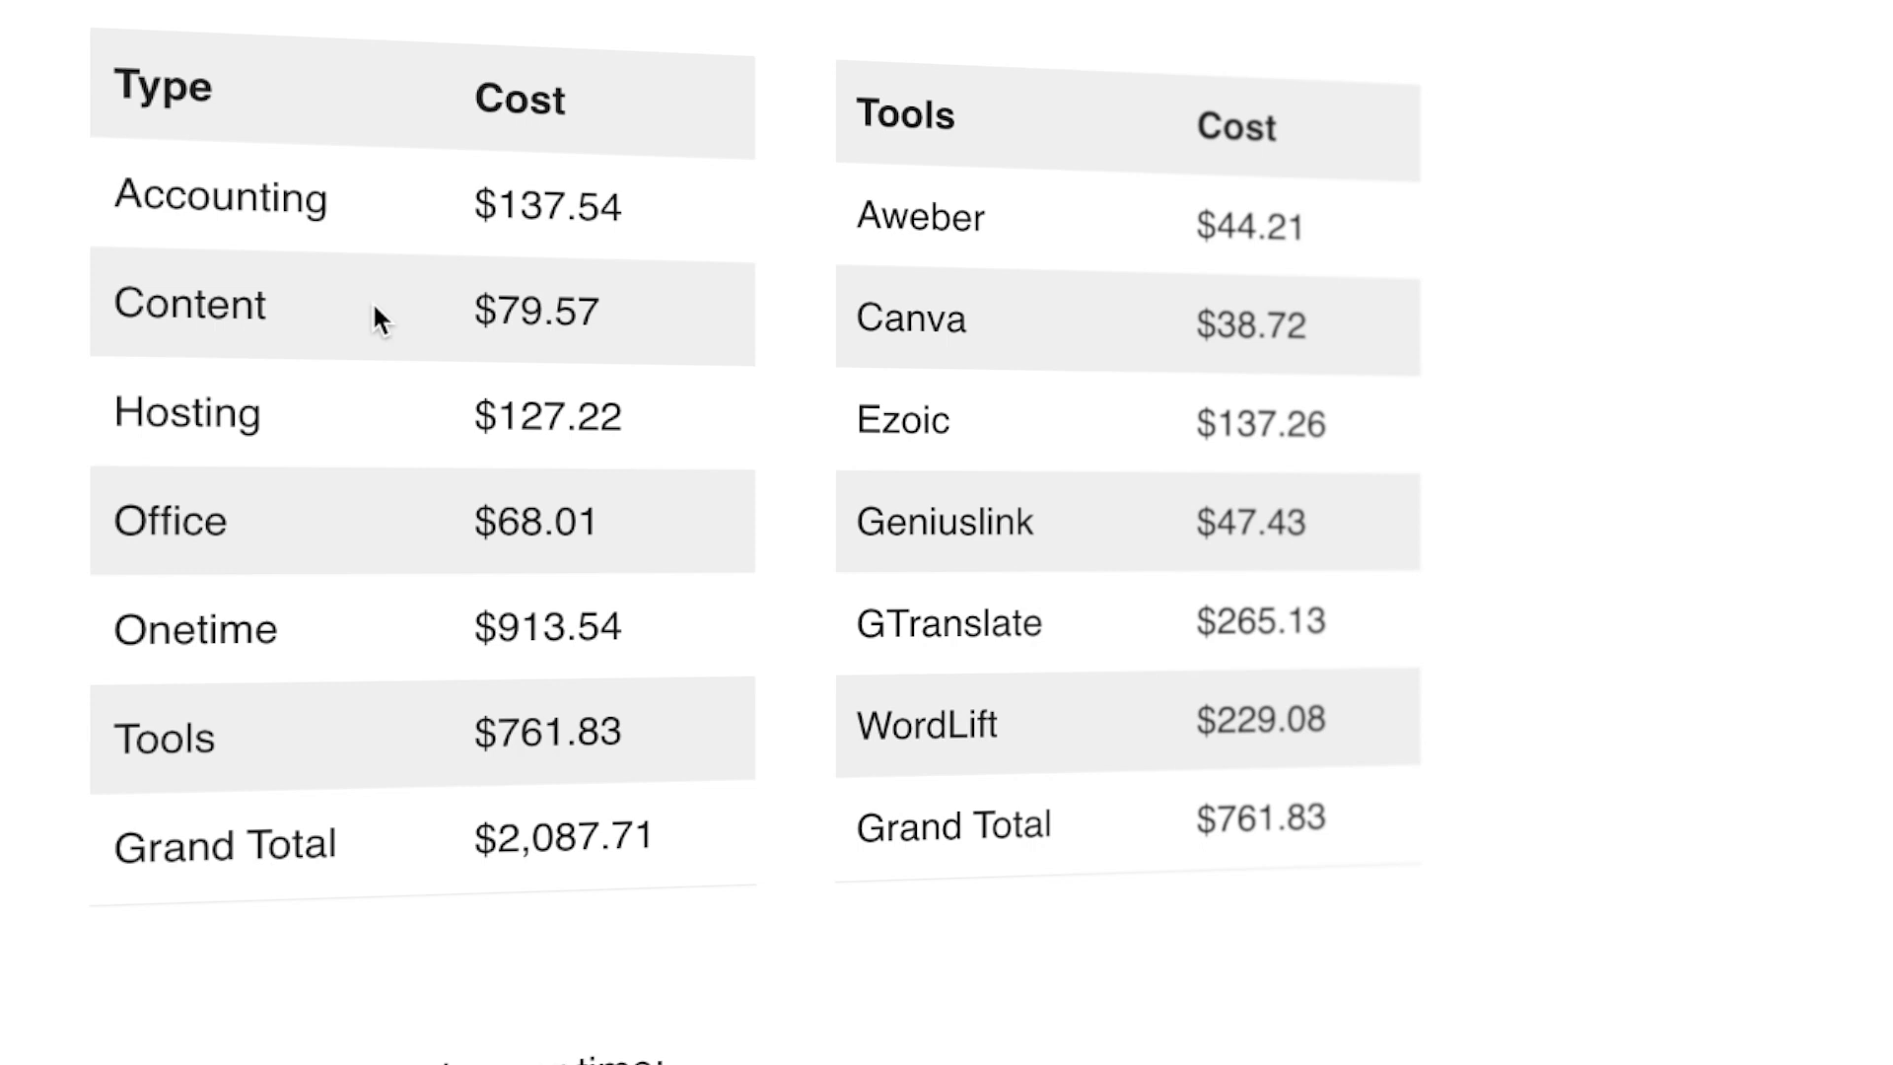
{"action": "mouse_move", "coordinate": [443, 408]}
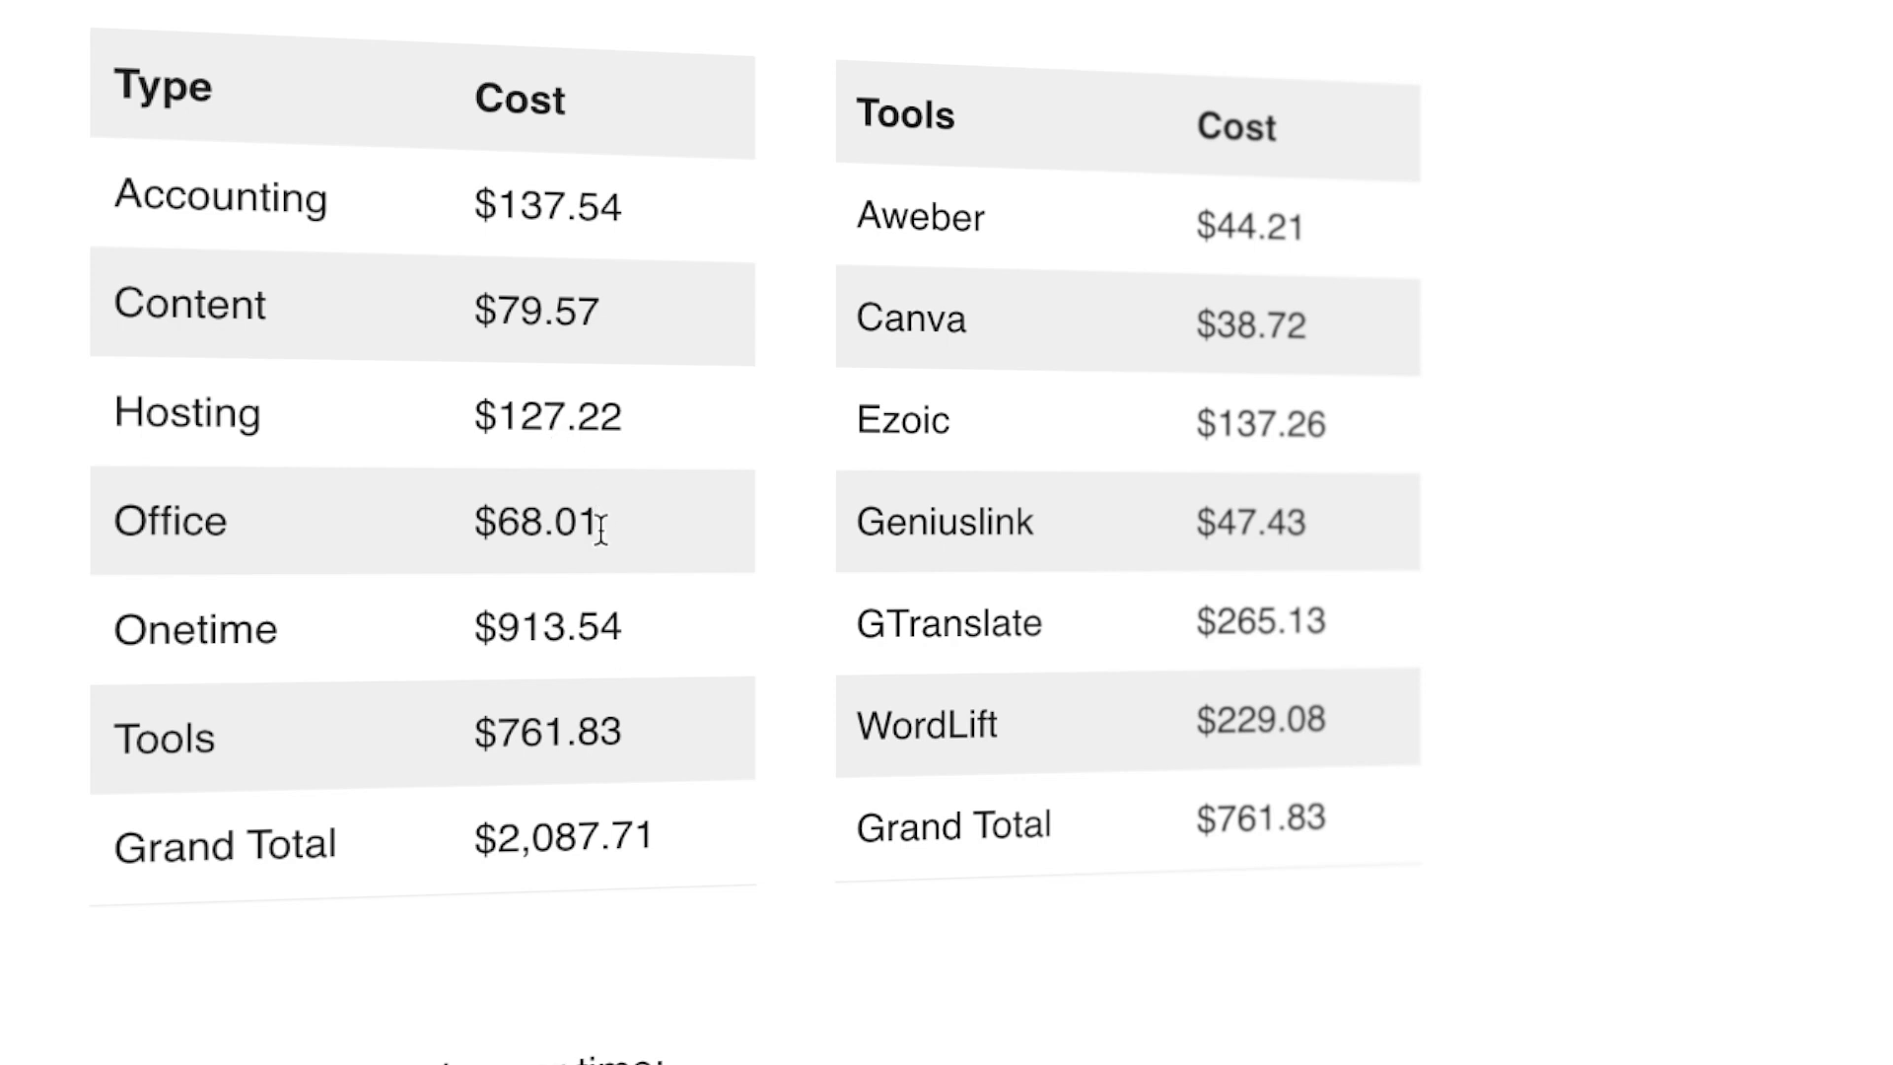
{"action": "mouse_move", "coordinate": [613, 598]}
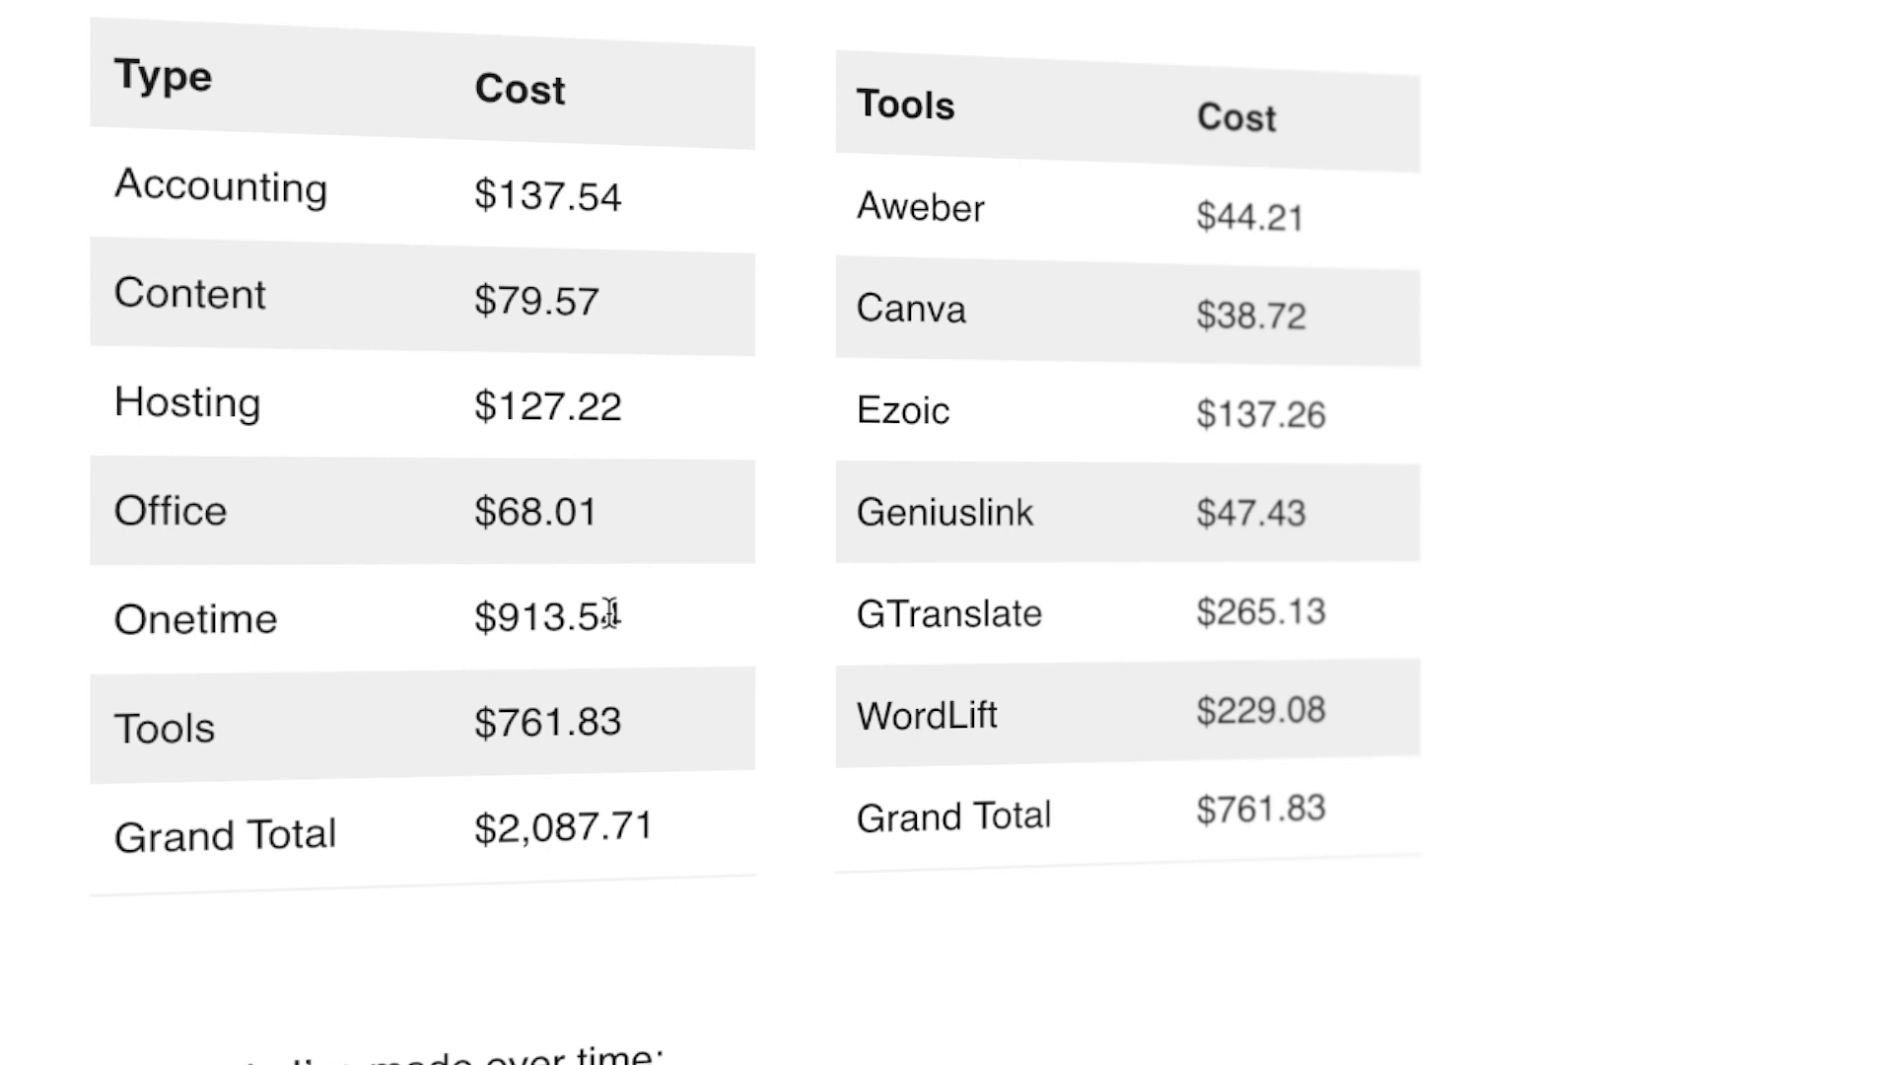
{"action": "scroll", "scroll_direction": "down", "scroll_amount": 3}
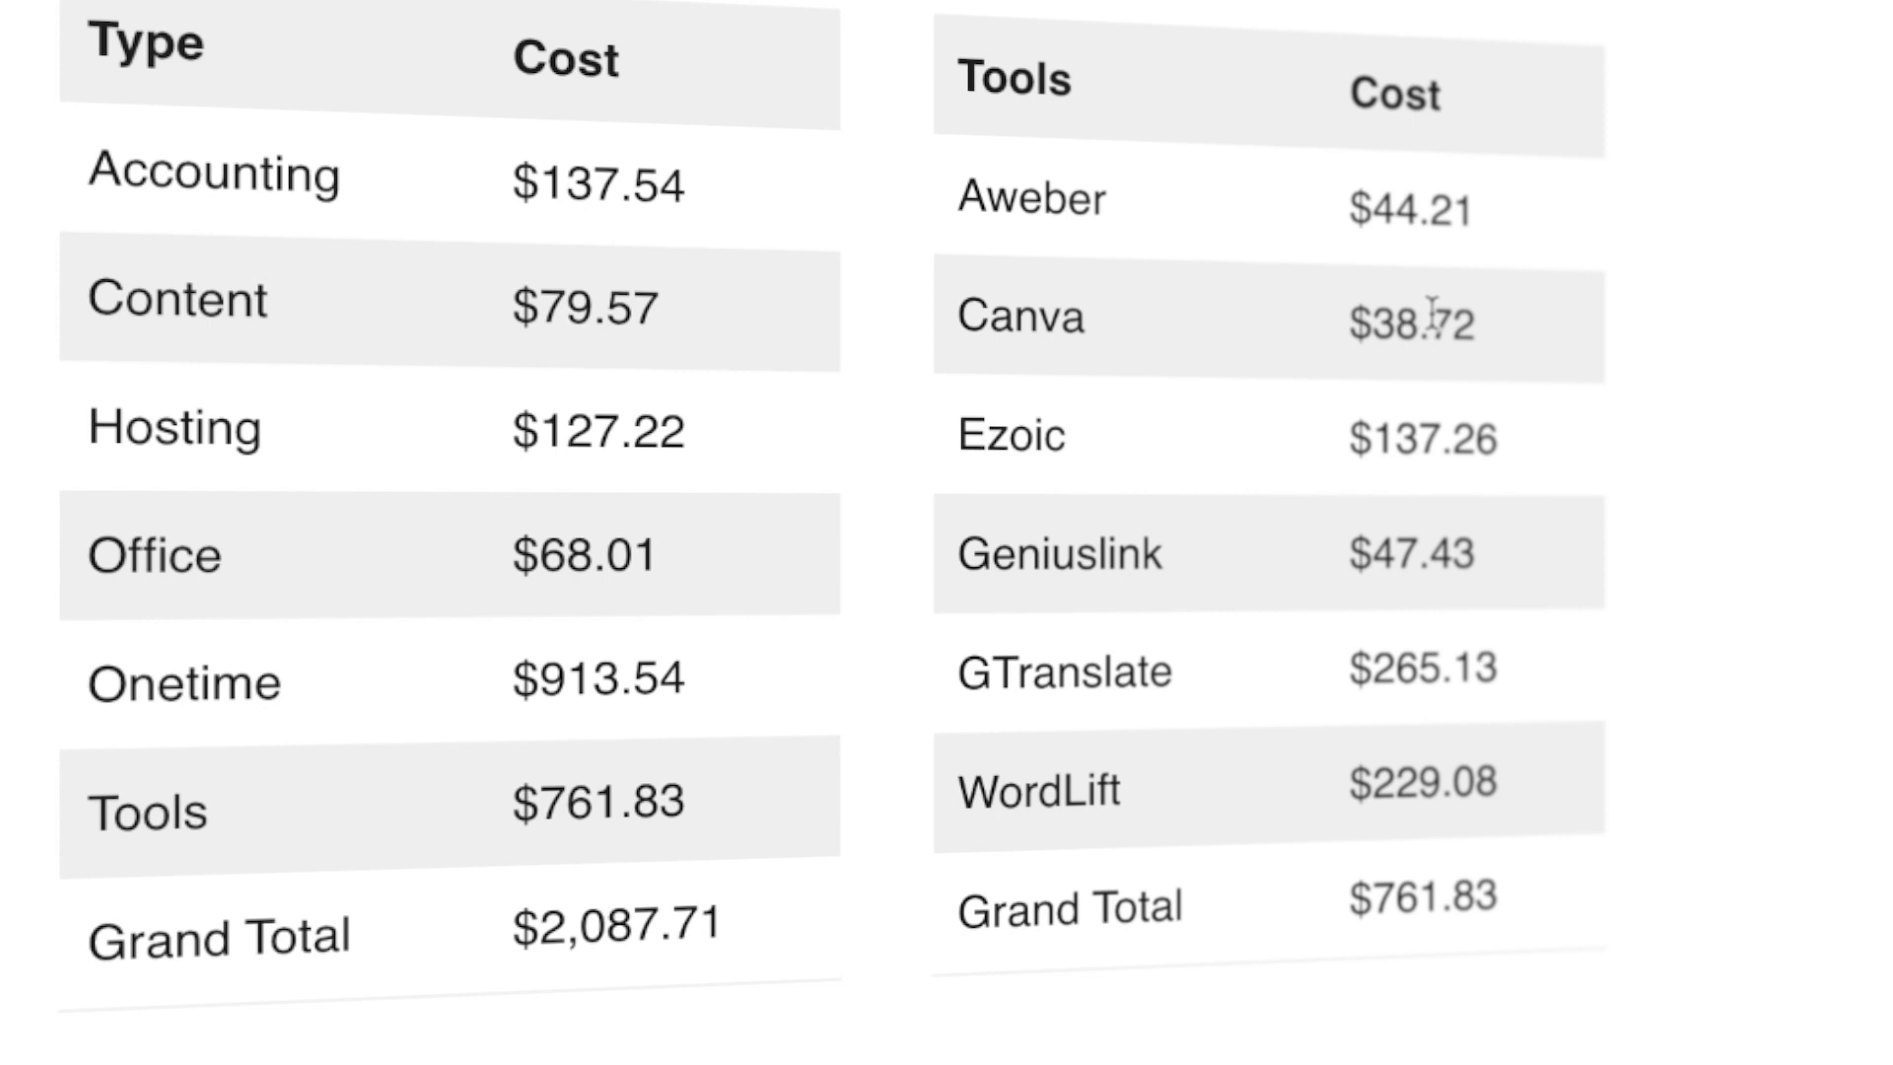
{"action": "mouse_move", "coordinate": [1482, 350]}
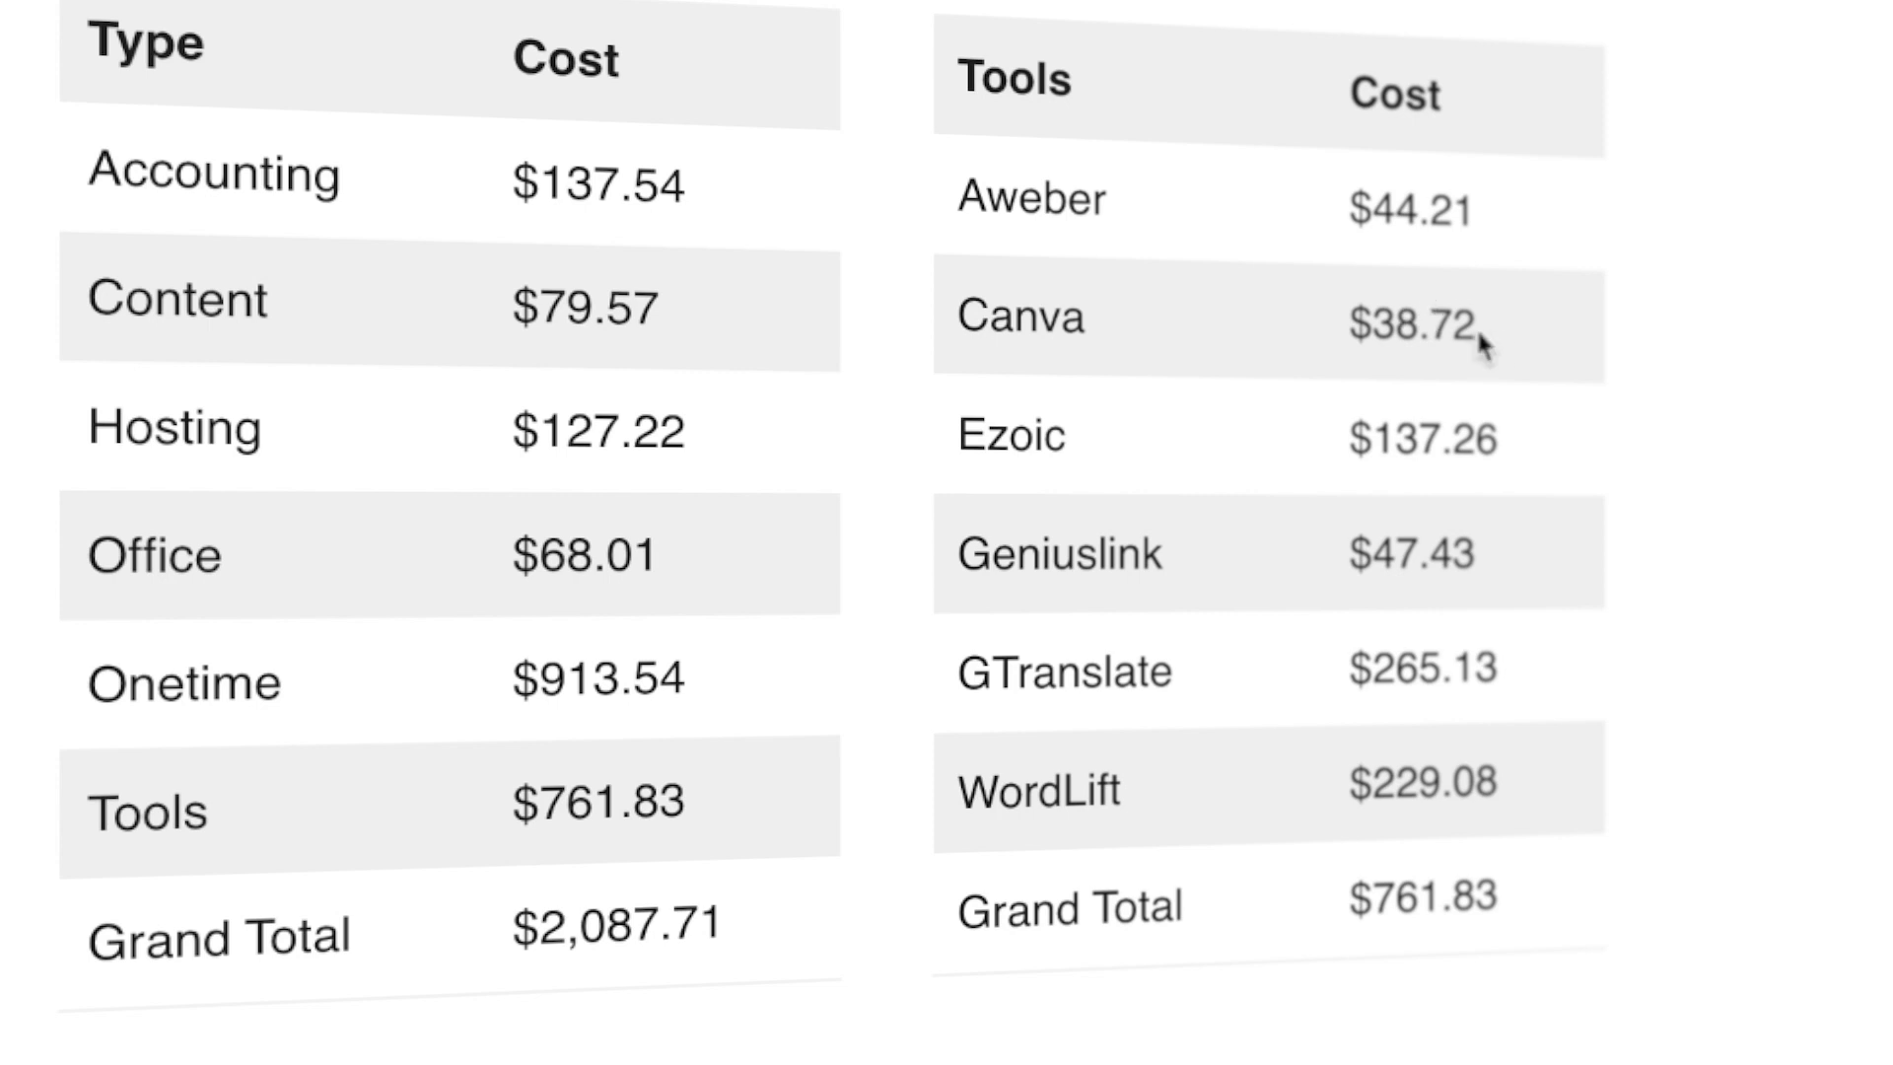
{"action": "mouse_move", "coordinate": [1518, 346]}
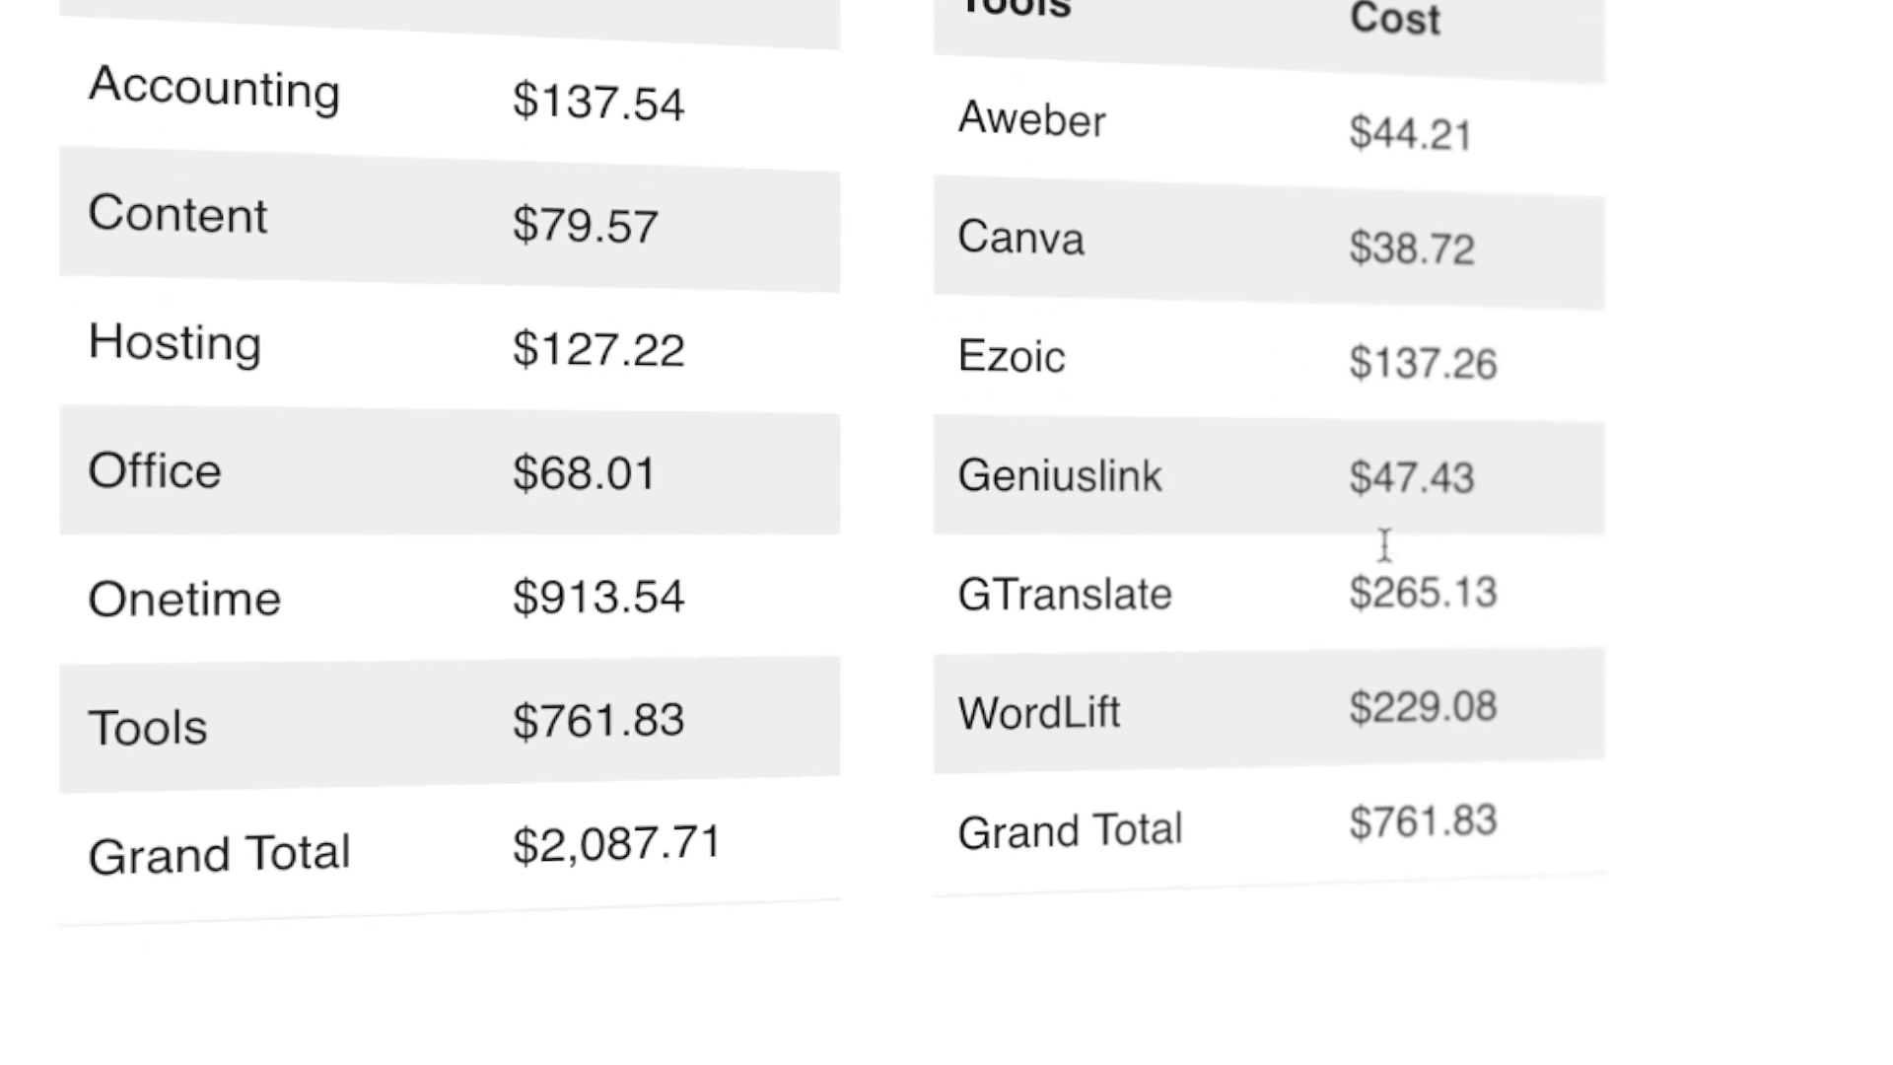
{"action": "scroll", "scroll_direction": "down", "scroll_amount": 3}
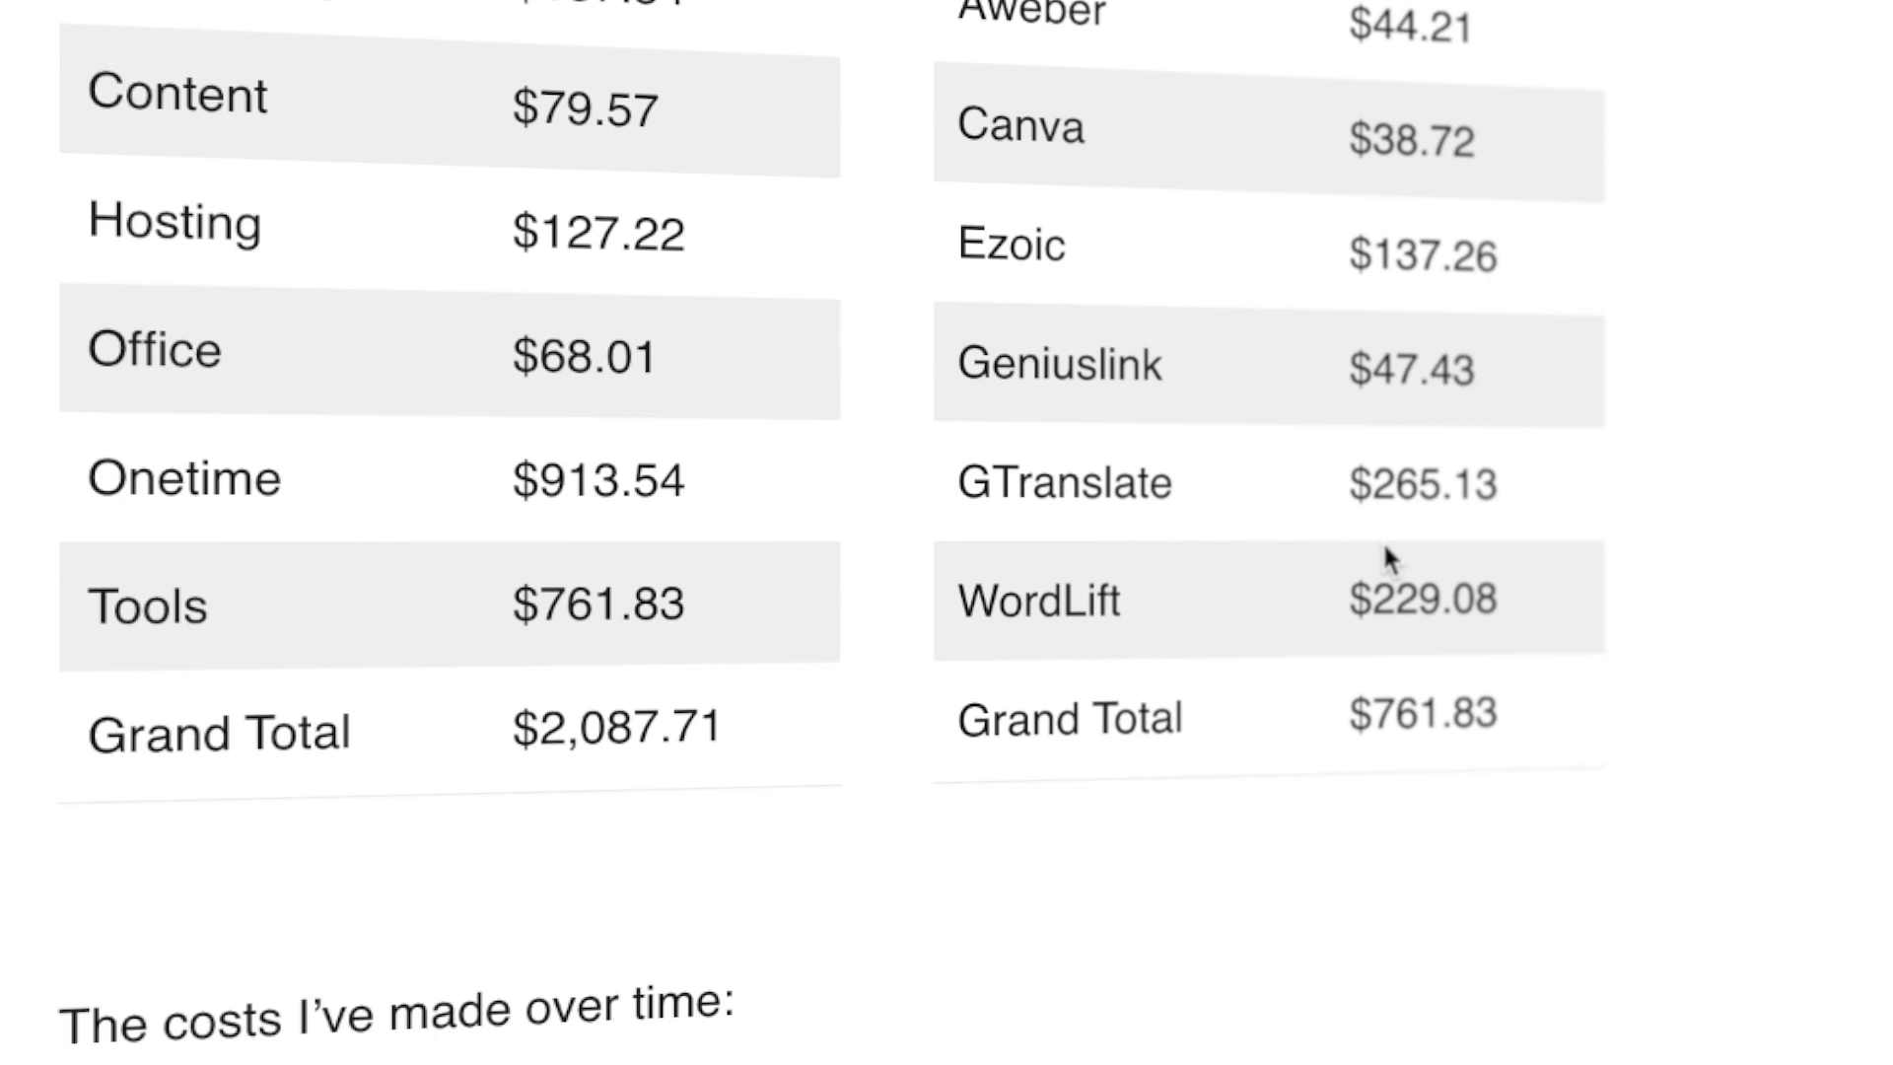
{"action": "mouse_move", "coordinate": [1543, 493]}
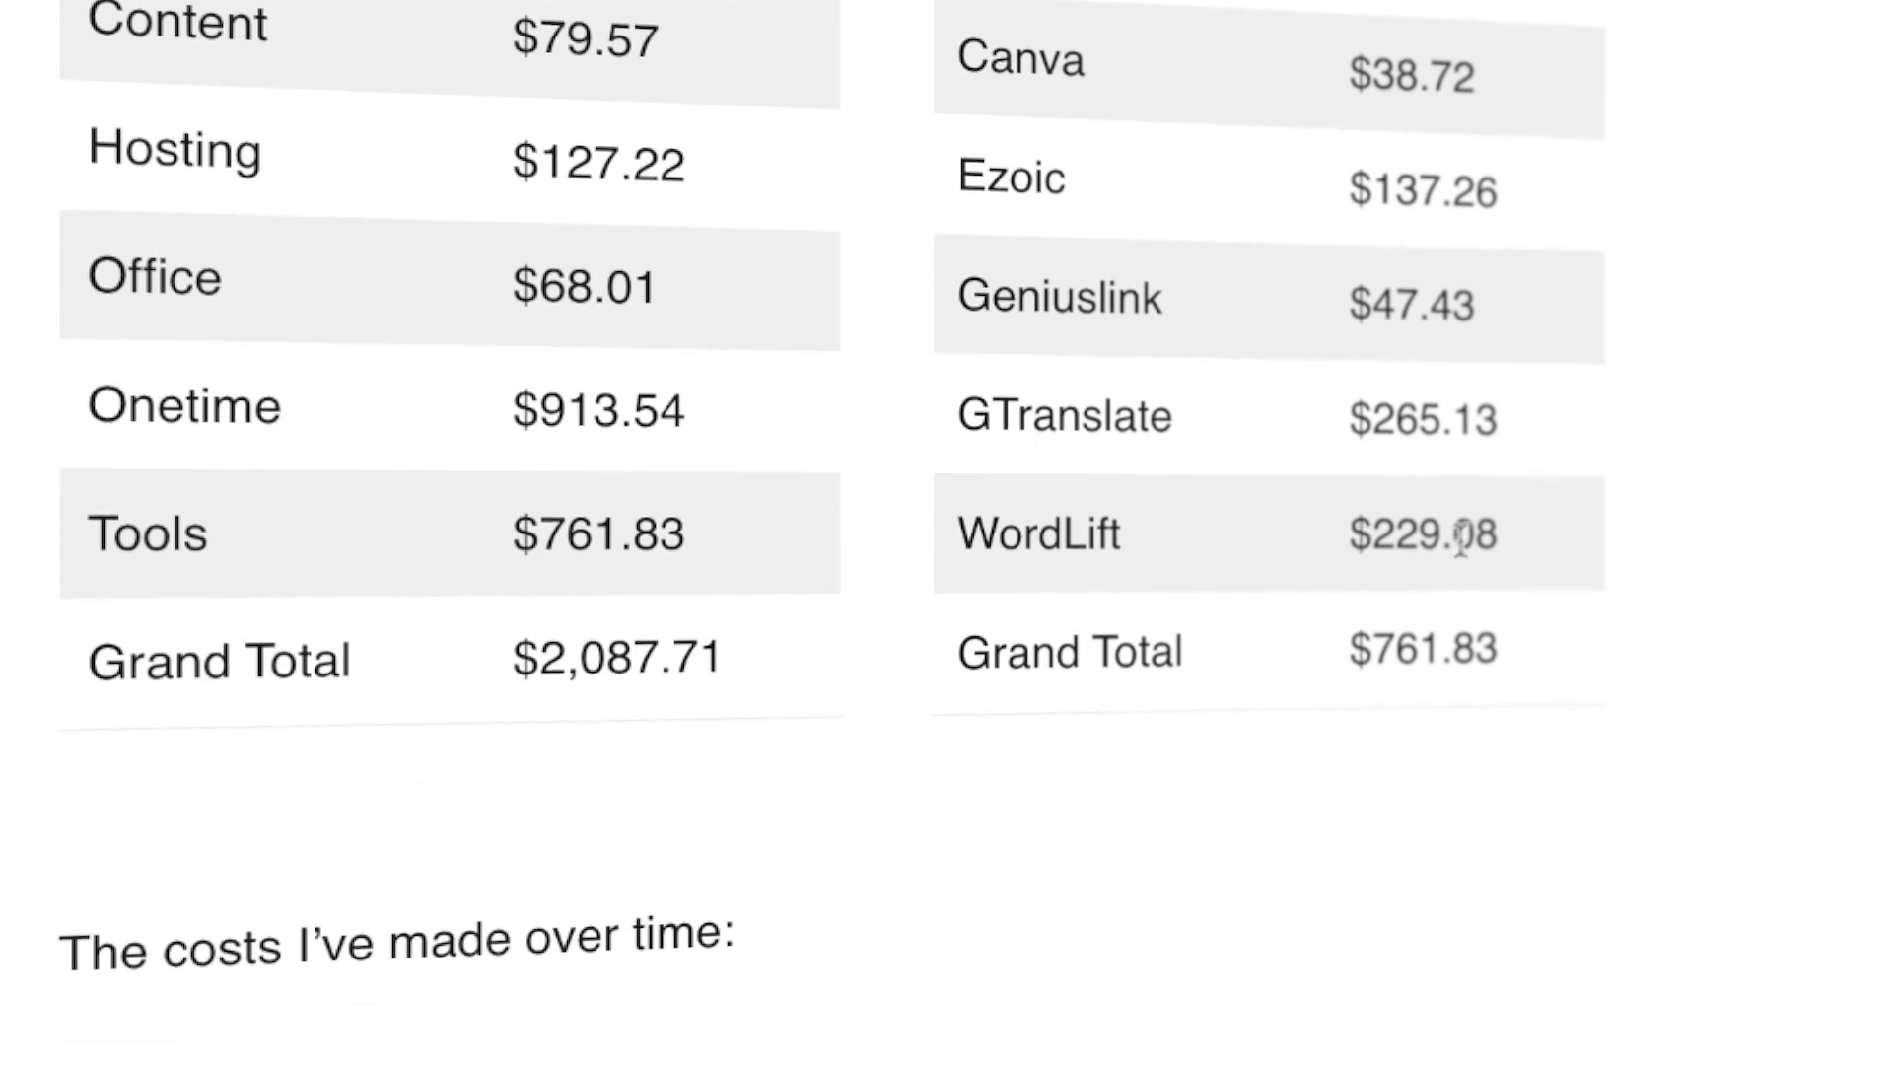
{"action": "scroll", "scroll_direction": "down", "scroll_amount": 3}
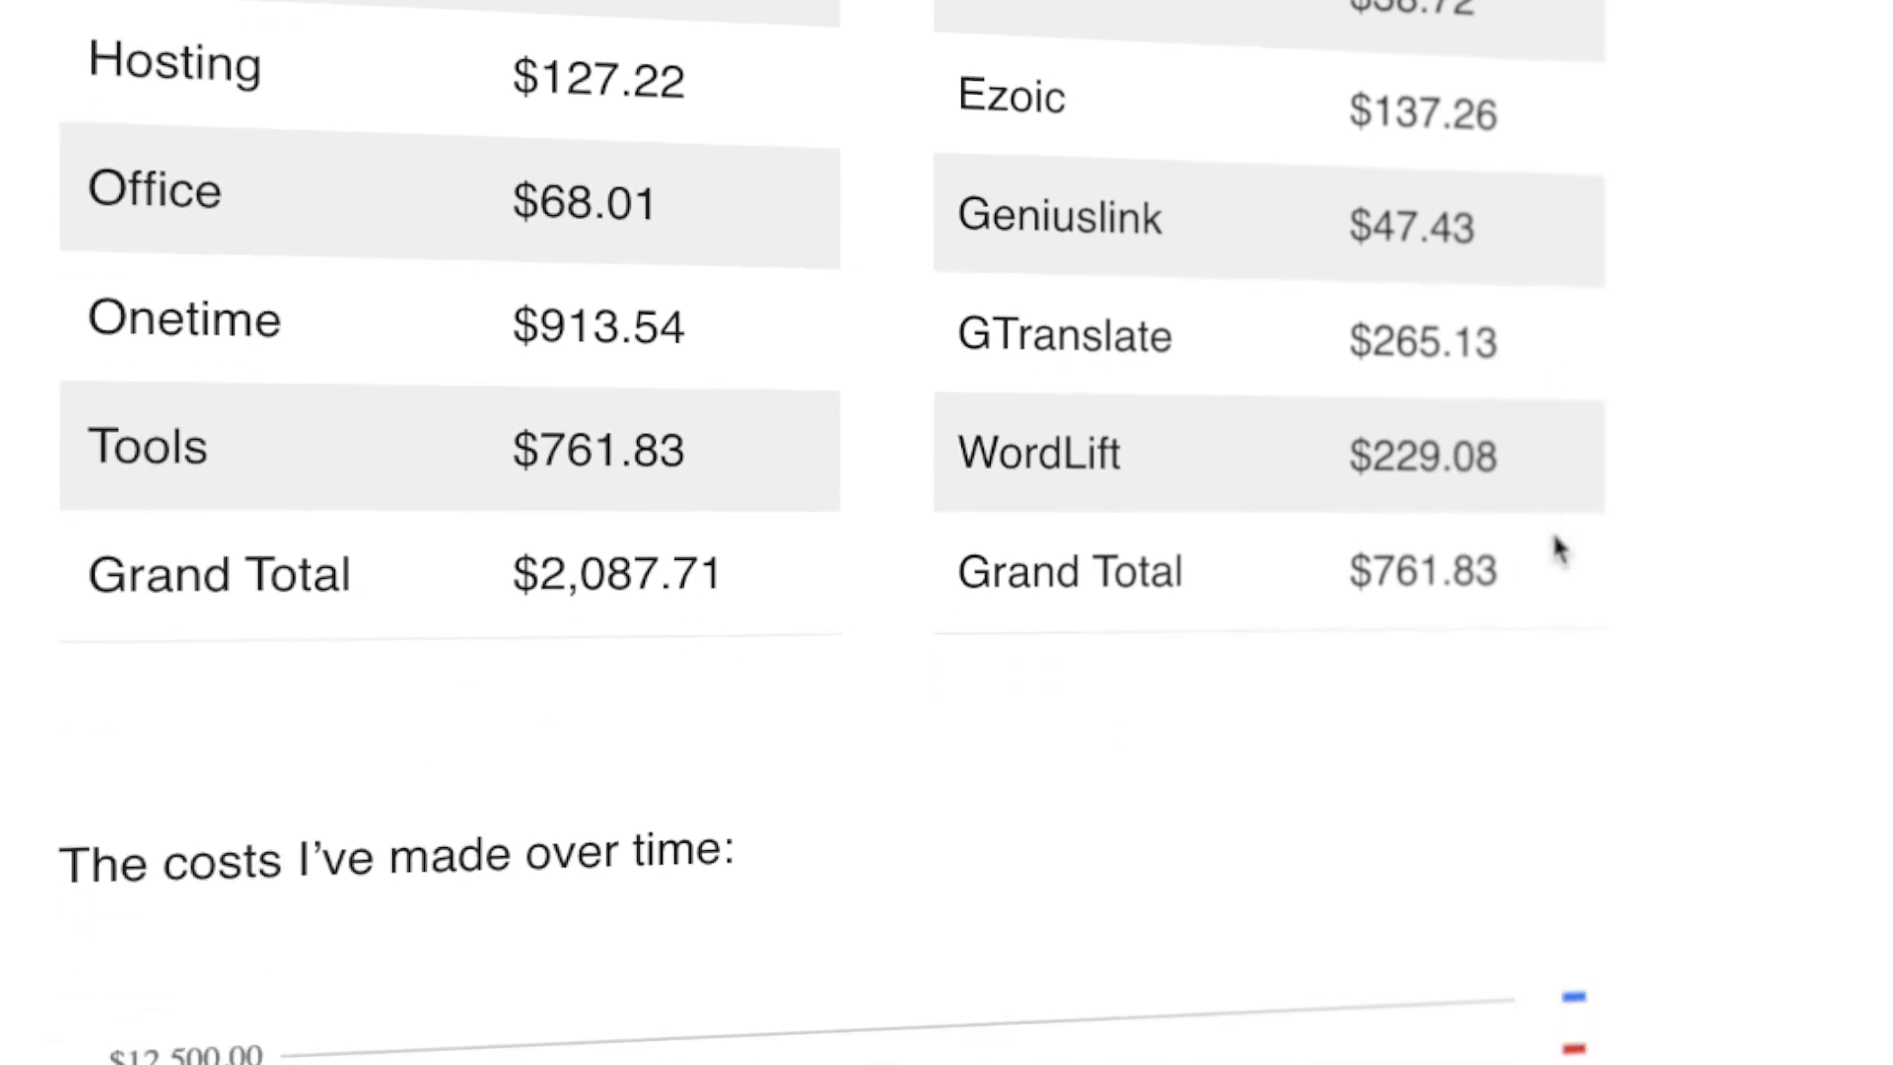
{"action": "scroll", "scroll_direction": "down", "scroll_amount": 3}
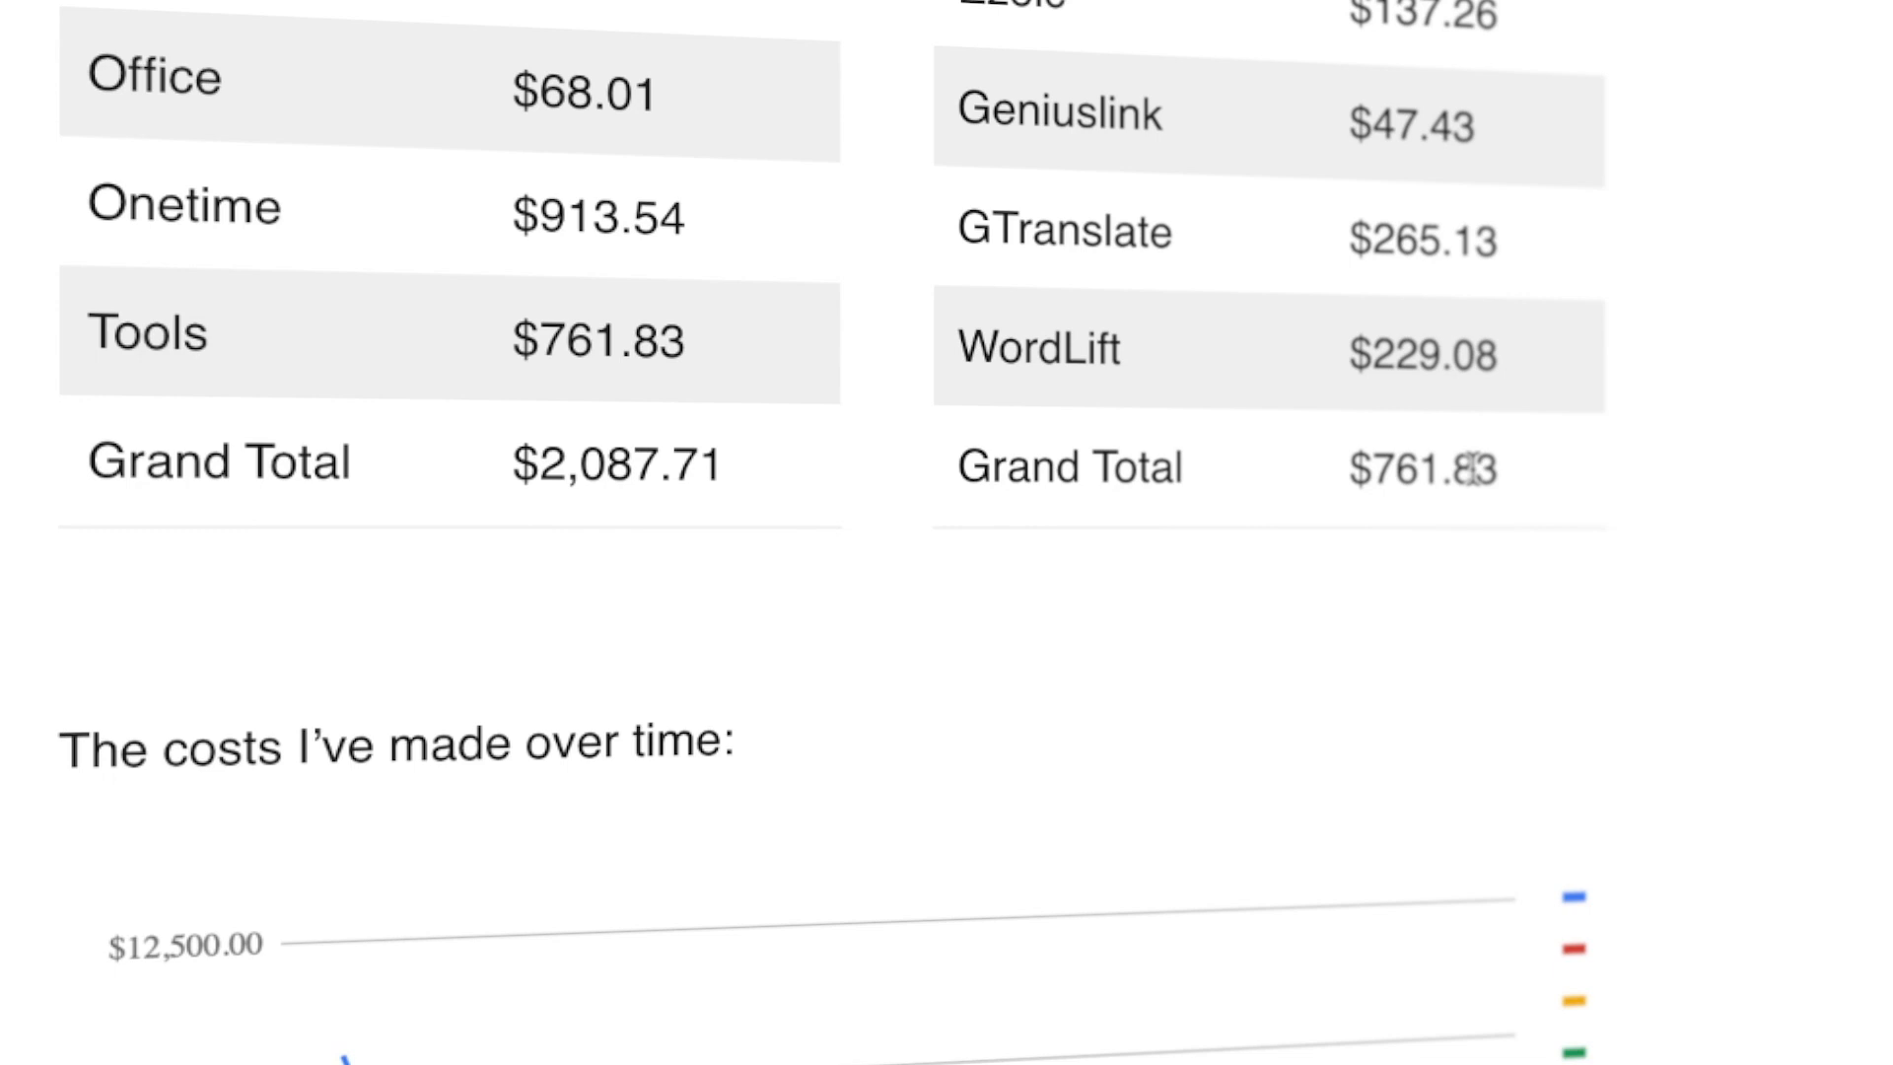
{"action": "scroll", "scroll_direction": "down", "scroll_amount": 3}
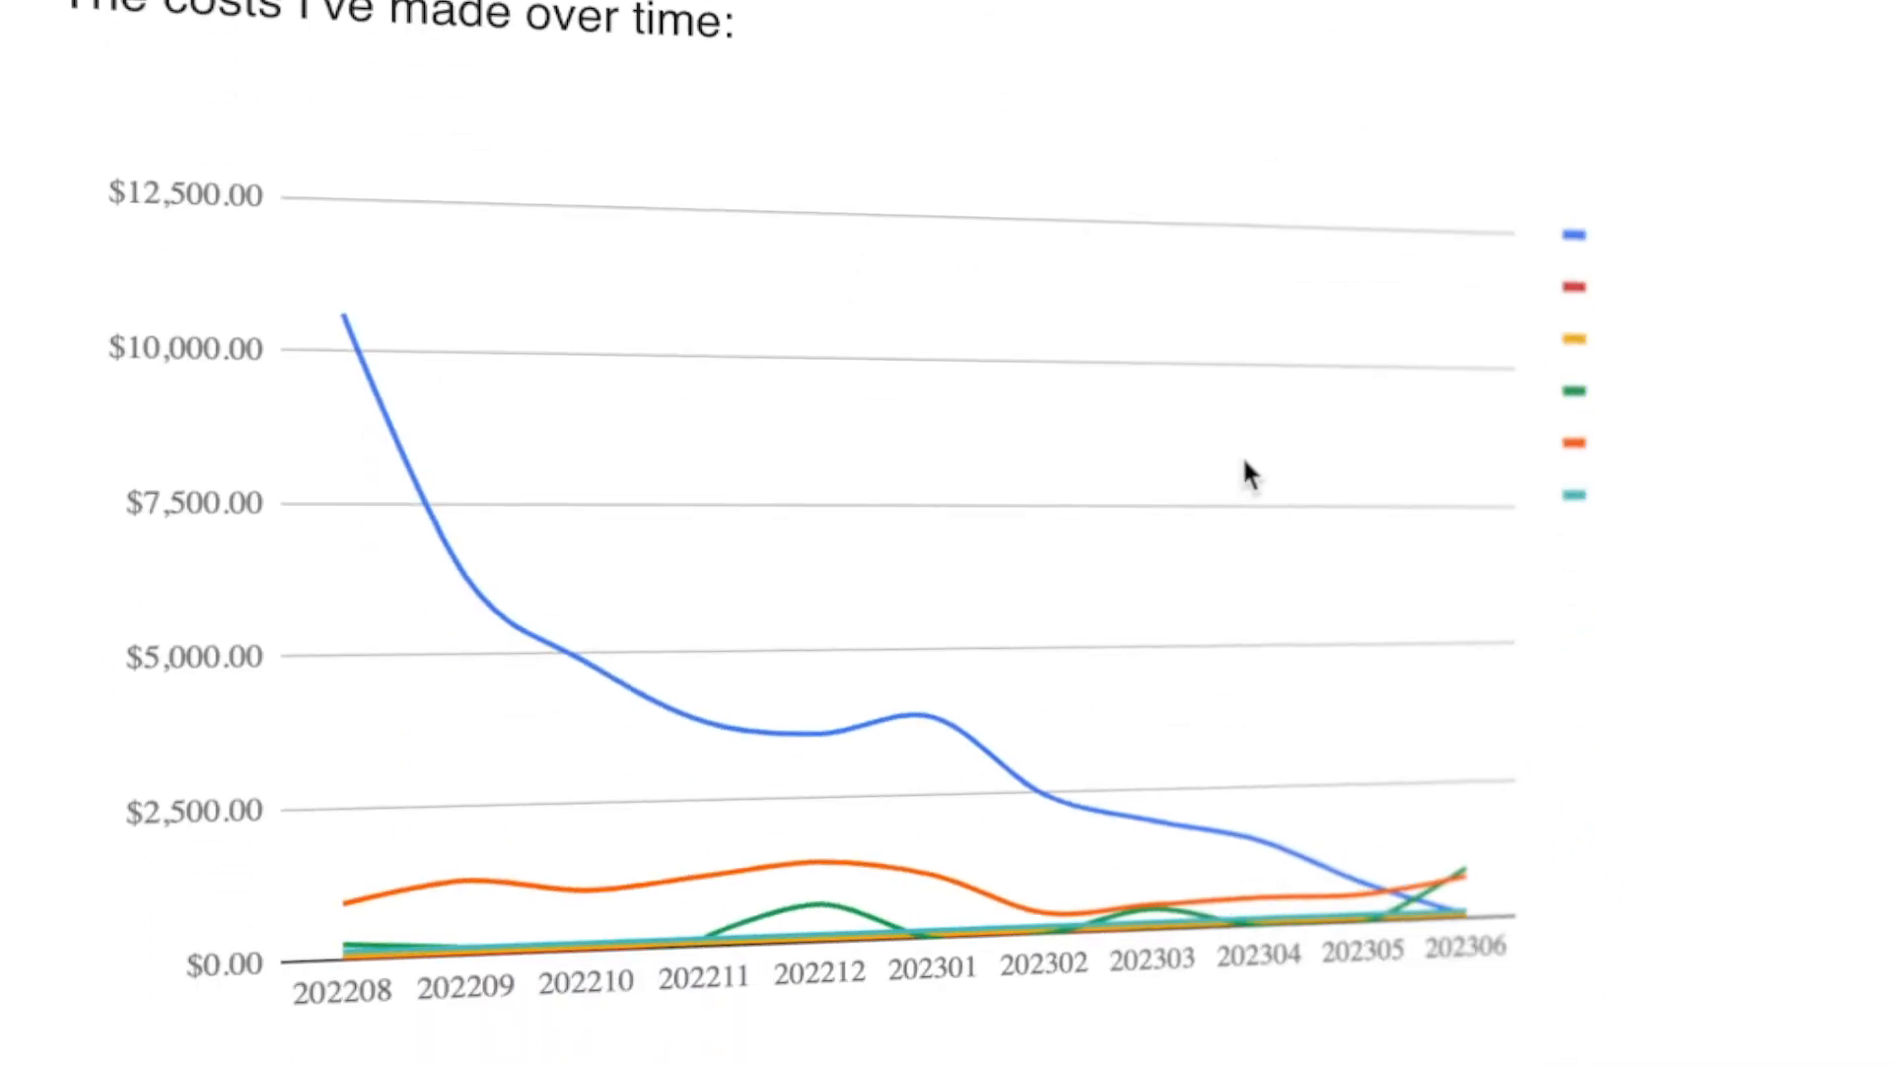
{"action": "mouse_move", "coordinate": [367, 344]}
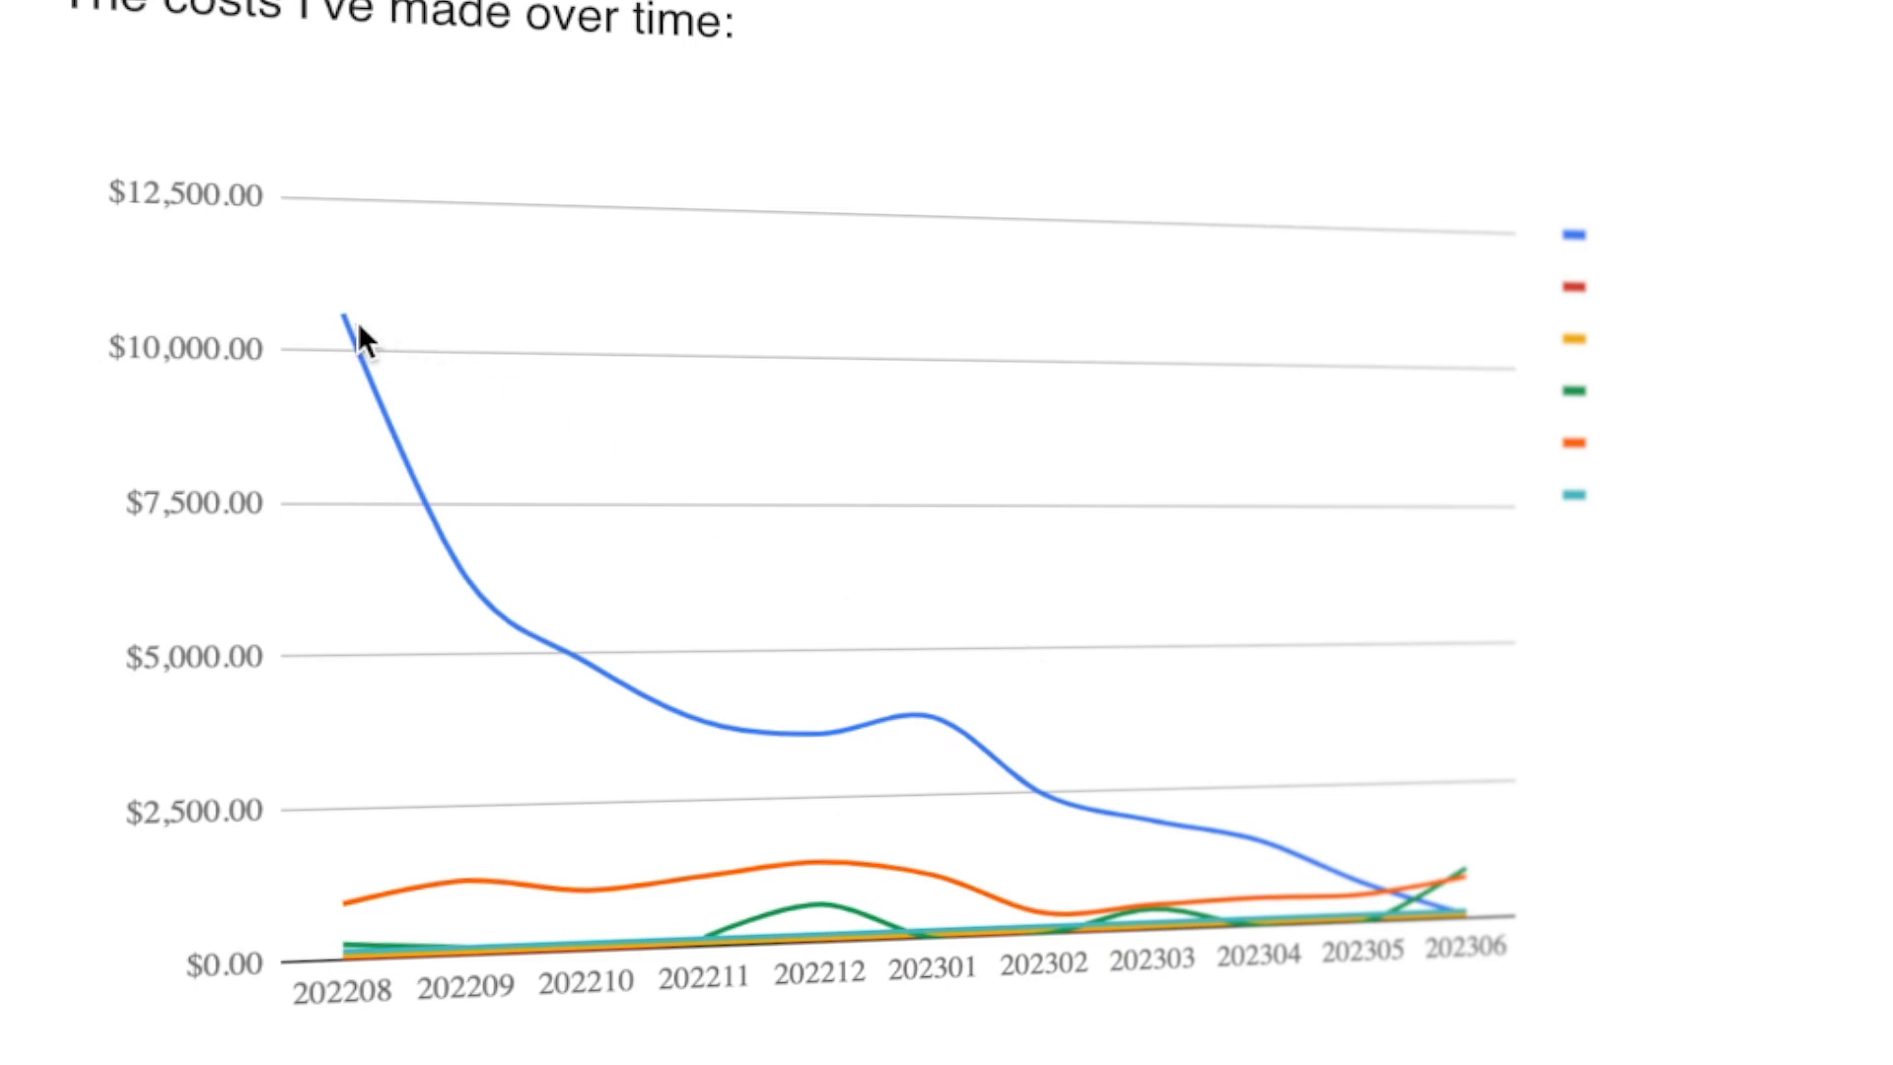
{"action": "mouse_move", "coordinate": [354, 320]}
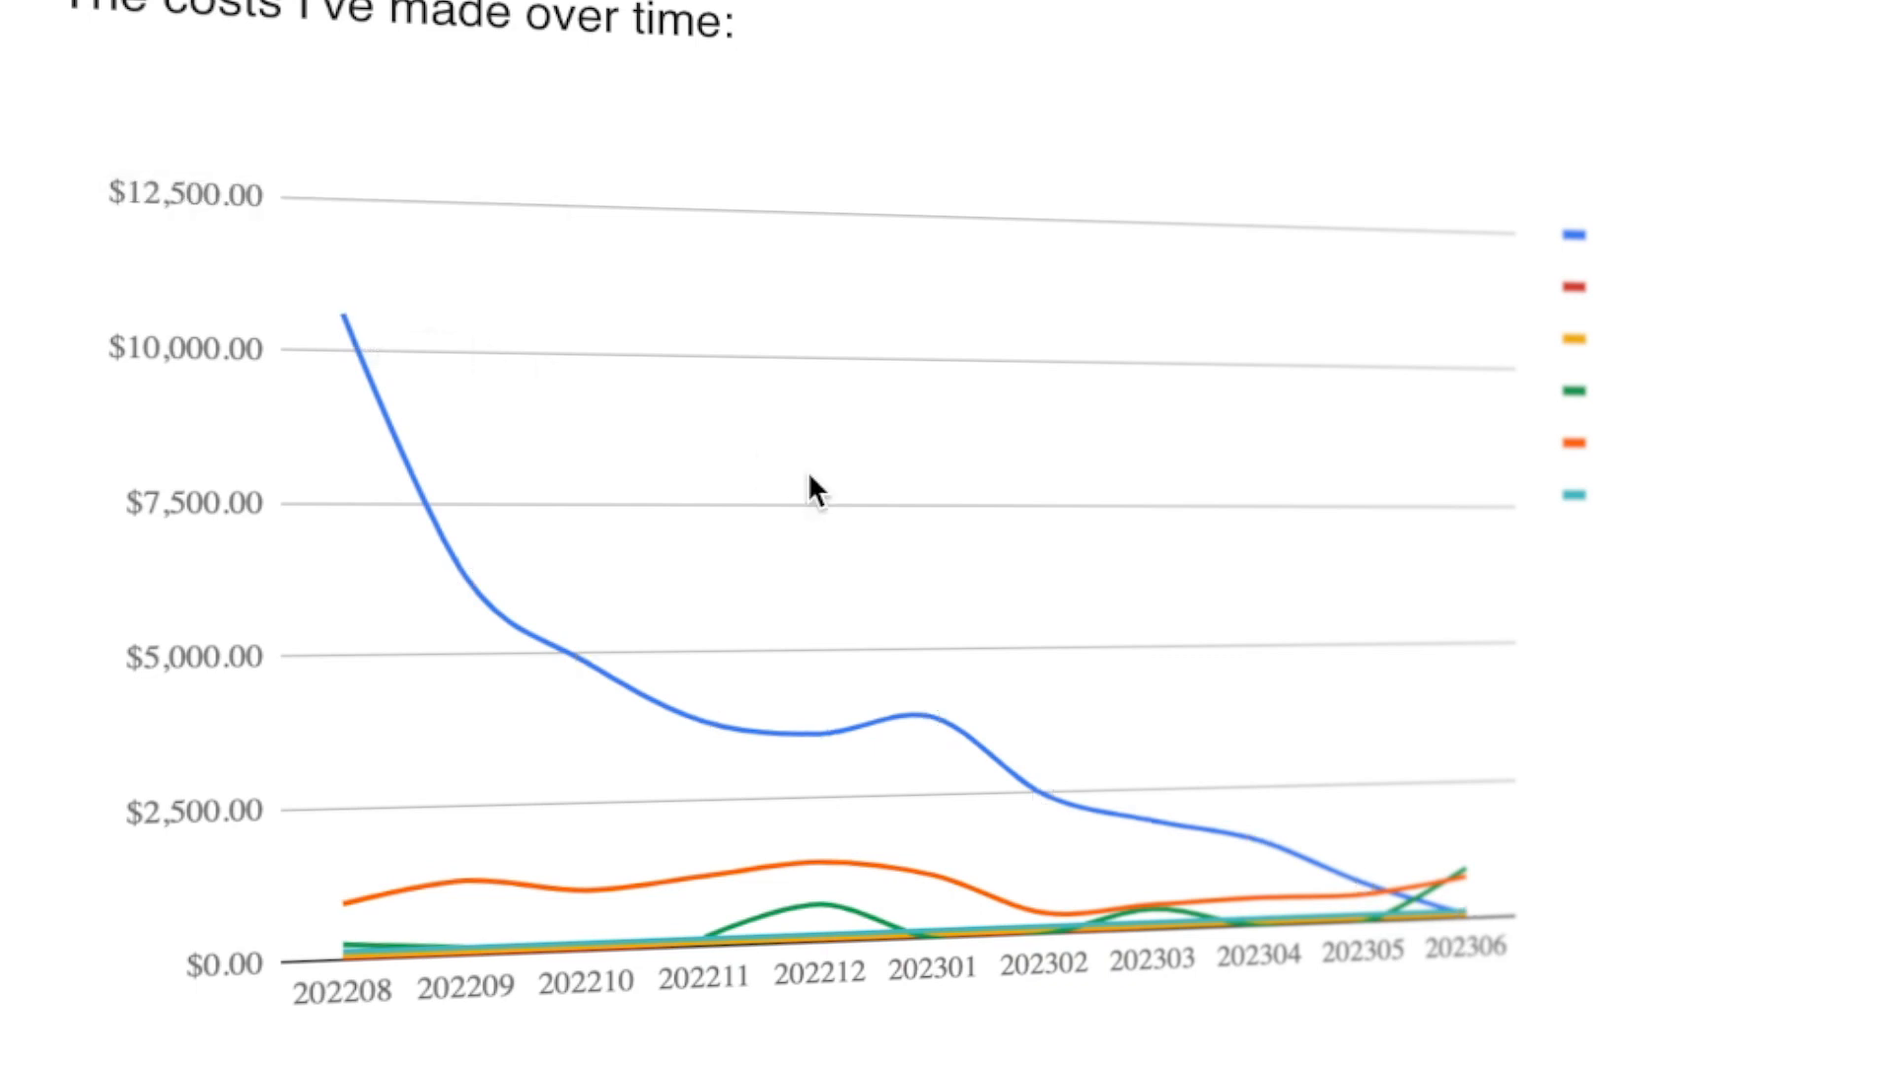
{"action": "mouse_move", "coordinate": [1455, 894]}
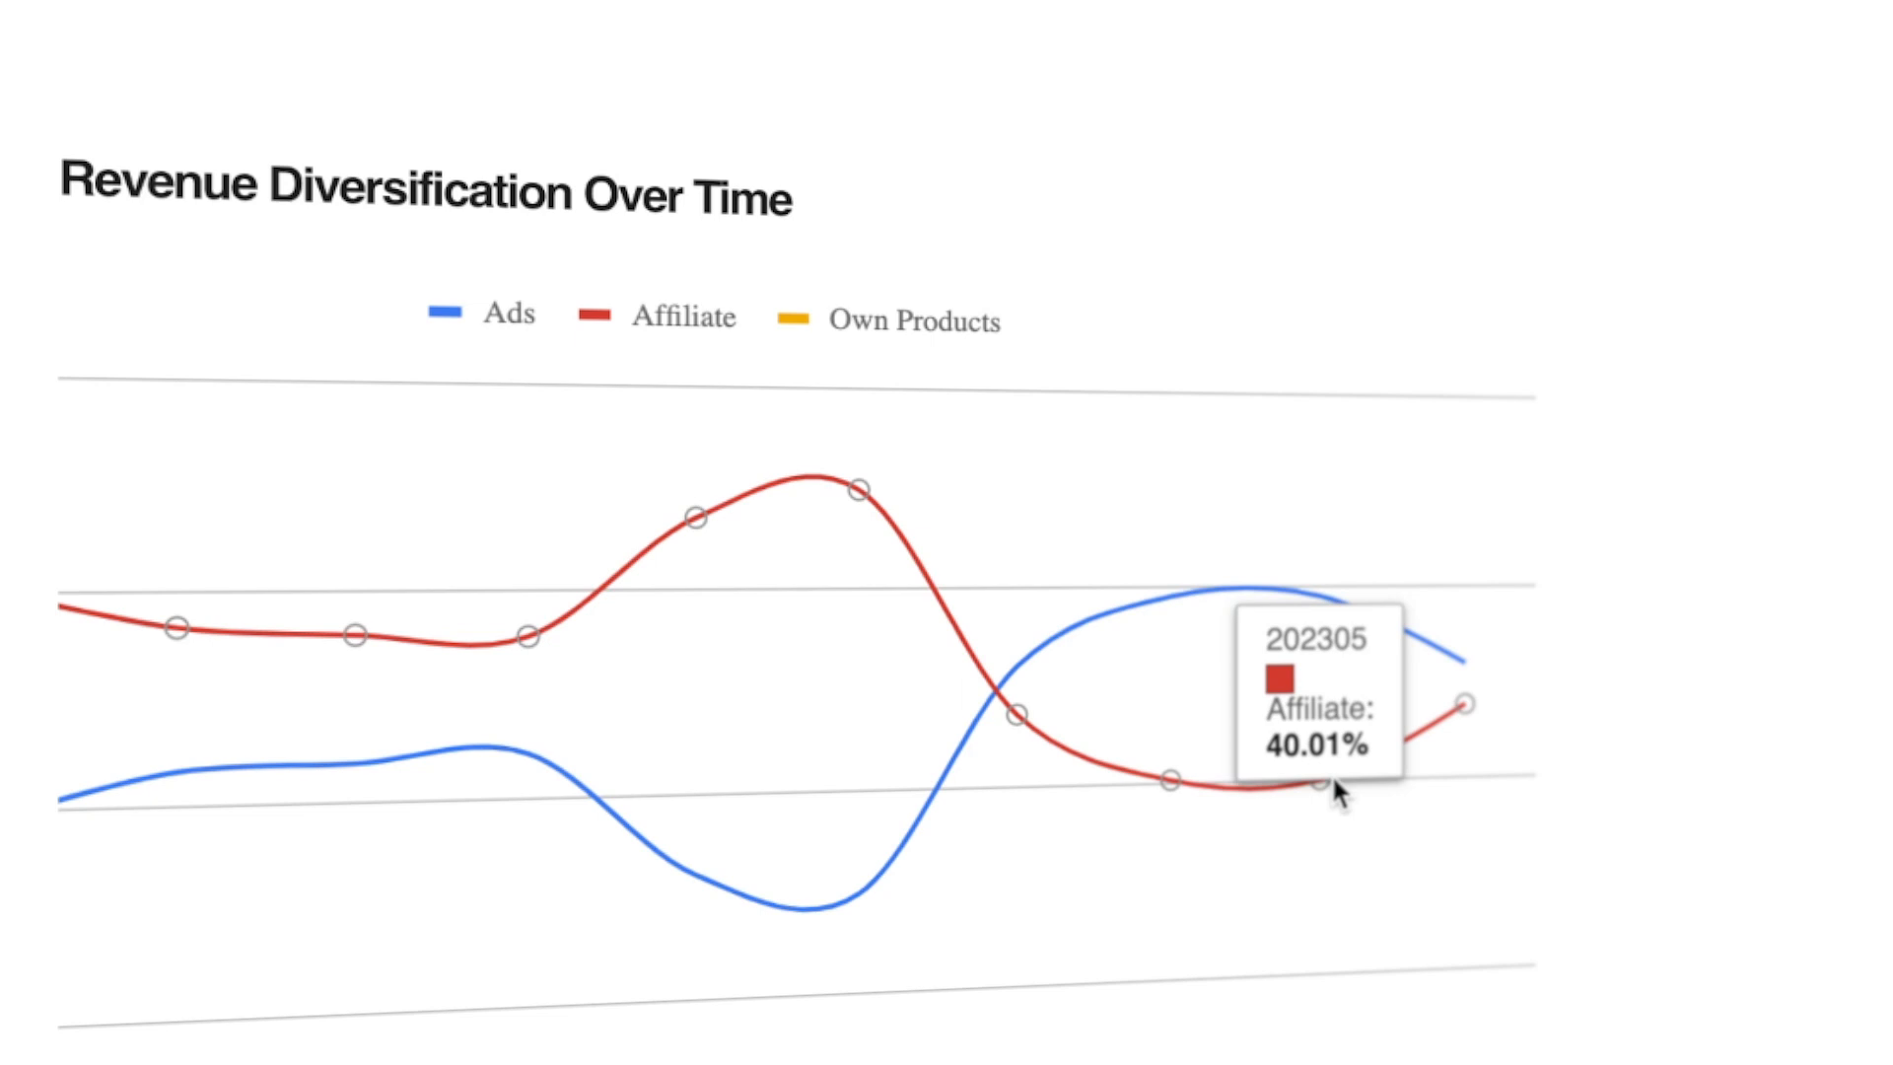
{"action": "mouse_move", "coordinate": [1462, 724]}
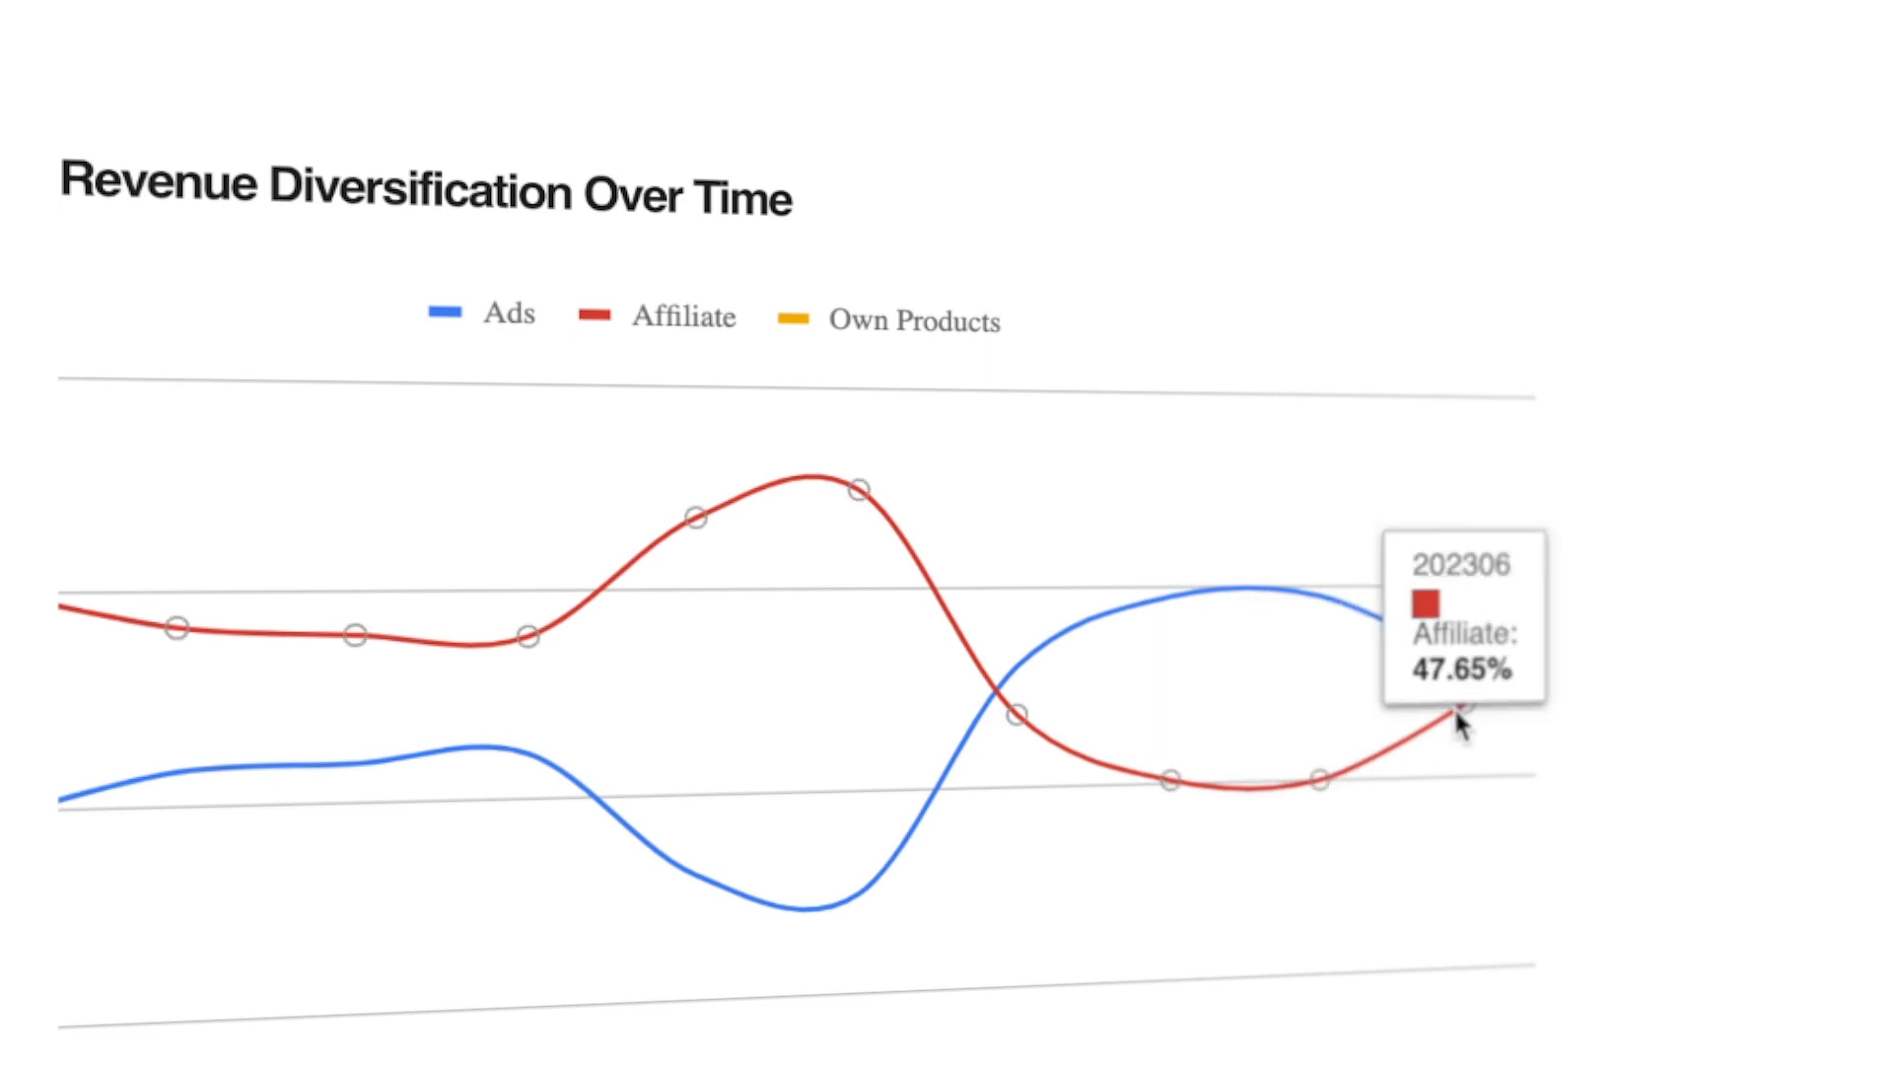